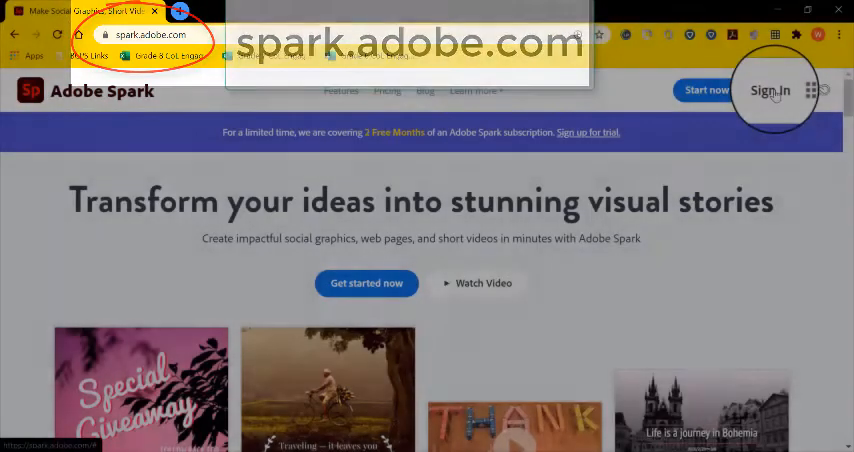
Sign in to Adobe Spark with the school email address and continue
{"action": "left_click", "coordinate": [772, 90]}
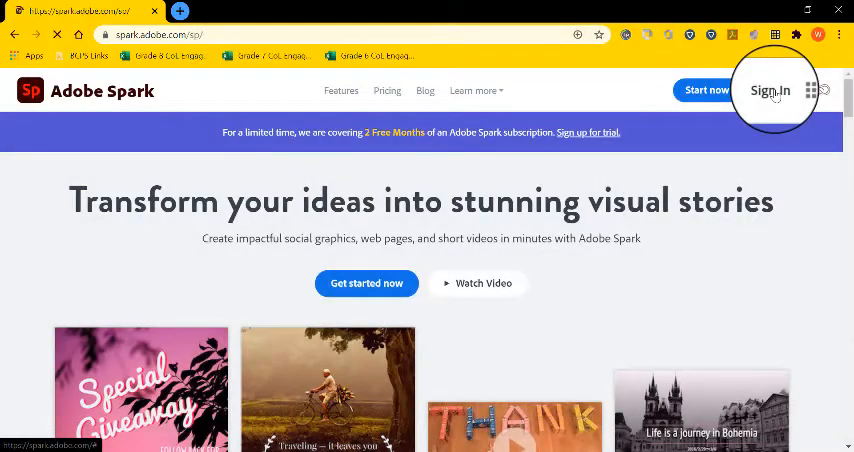
{"action": "left_click", "coordinate": [770, 90]}
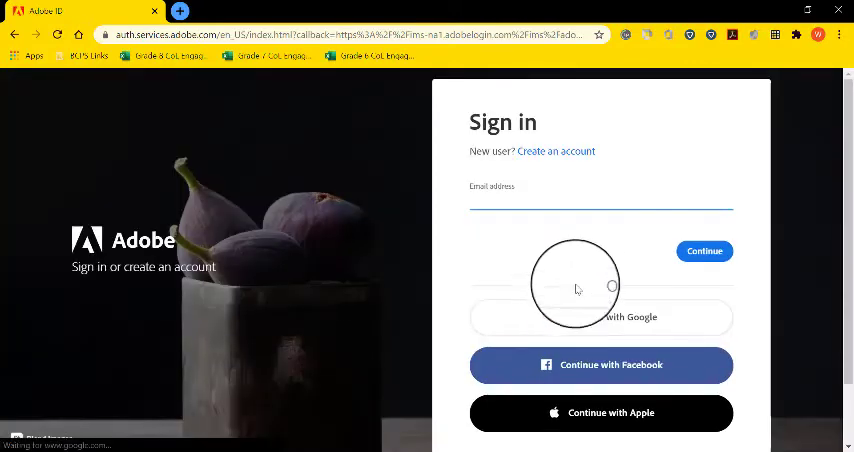
{"action": "left_click", "coordinate": [600, 200]}
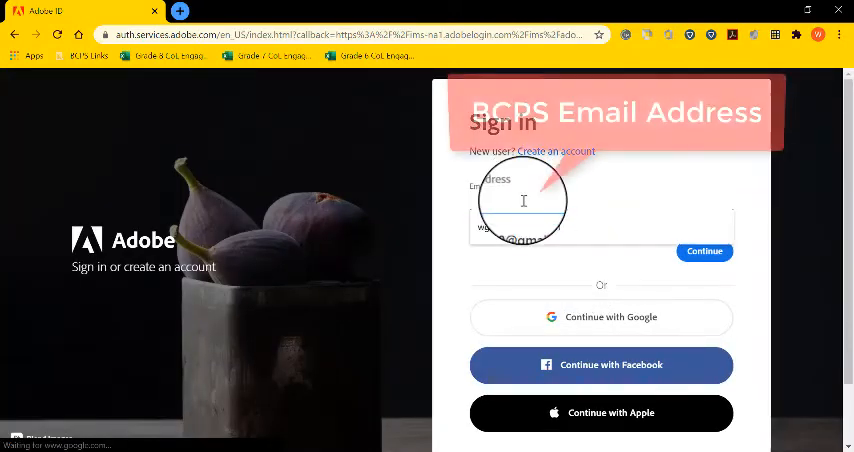
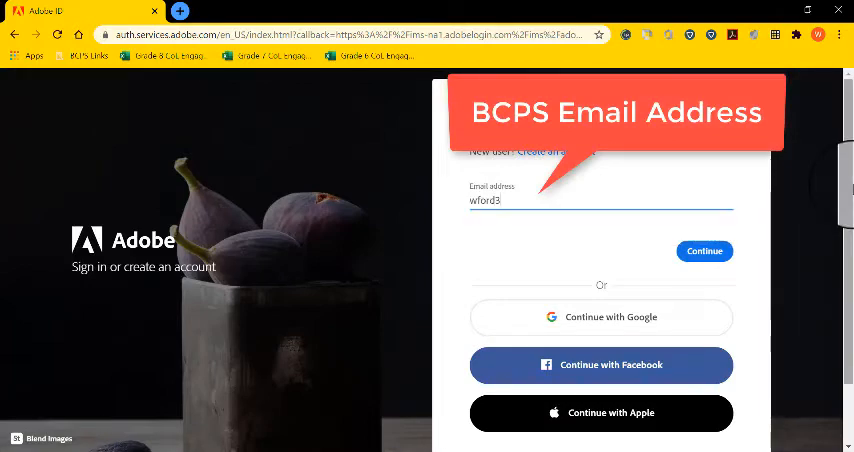
{"action": "type", "text": "@b"}
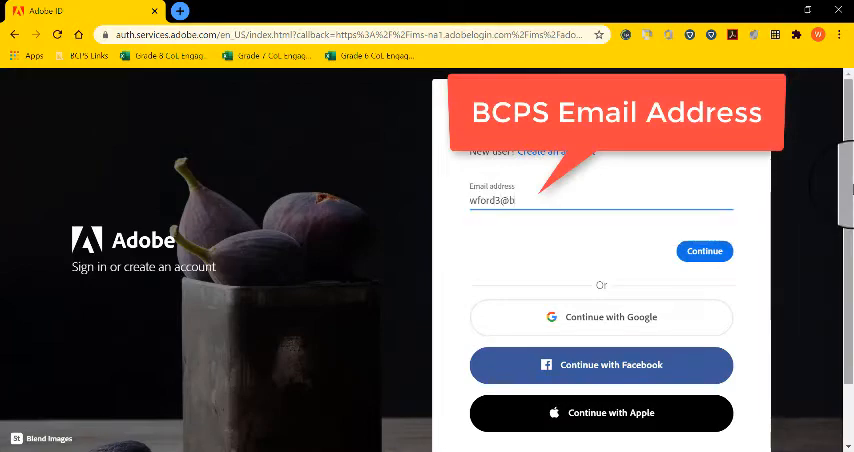
{"action": "type", "text": "cps.org"}
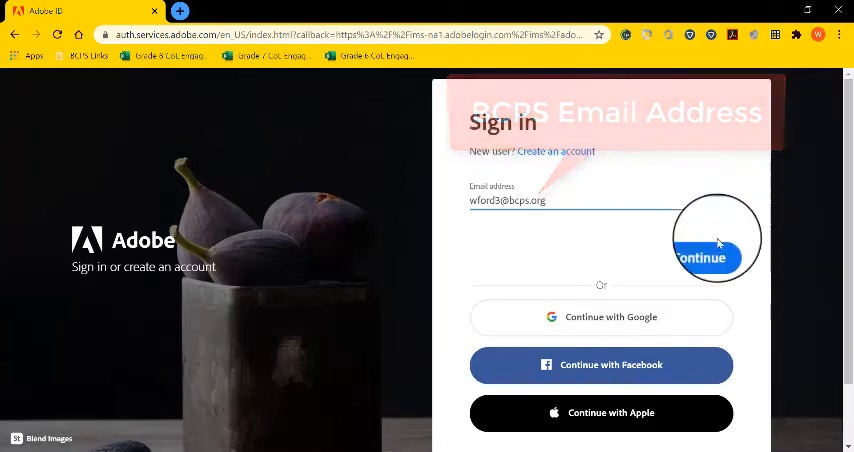
{"action": "left_click", "coordinate": [704, 256]}
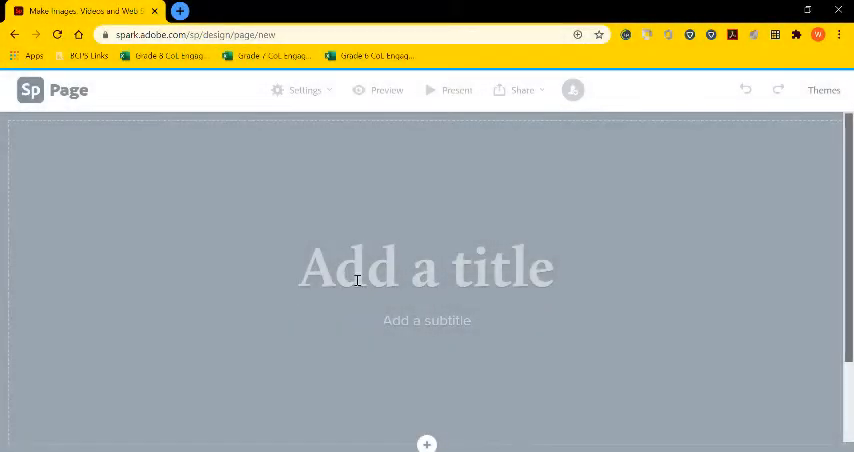
Title the new Spark Page 'DIY Art Show'
{"action": "type", "text": "DI"}
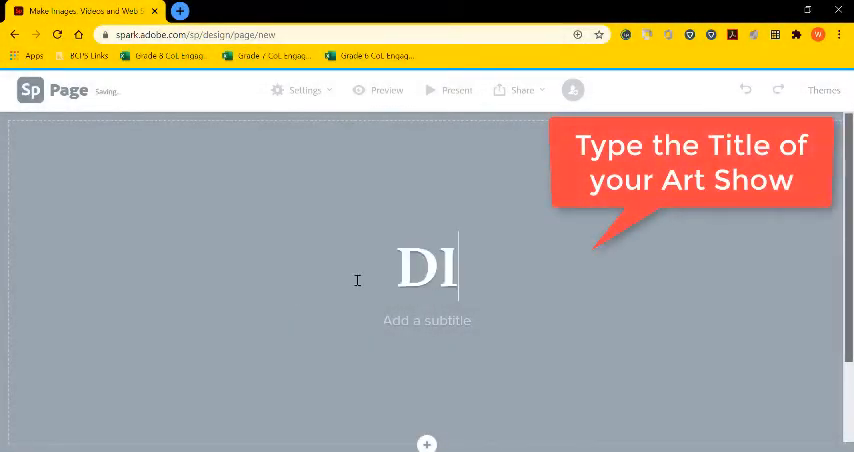
{"action": "type", "text": "Y Art Show"}
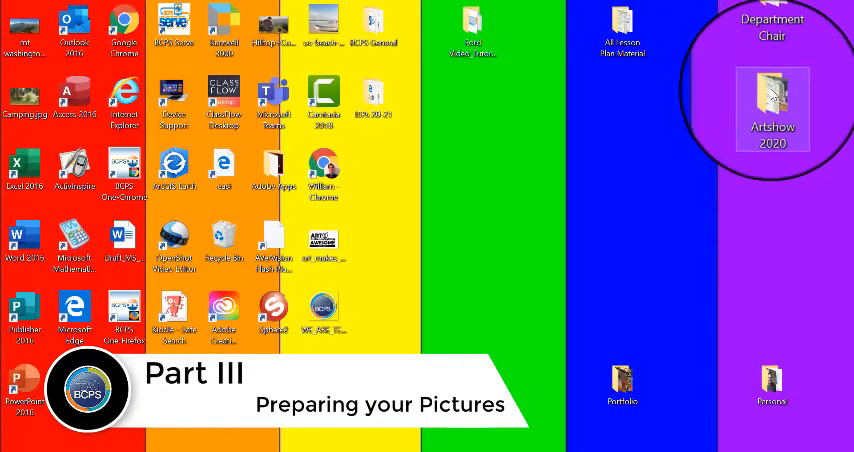
Open the Artshow 2020 desktop folder maximized and enter a grade-level artwork folder
{"action": "double_click", "coordinate": [772, 108]}
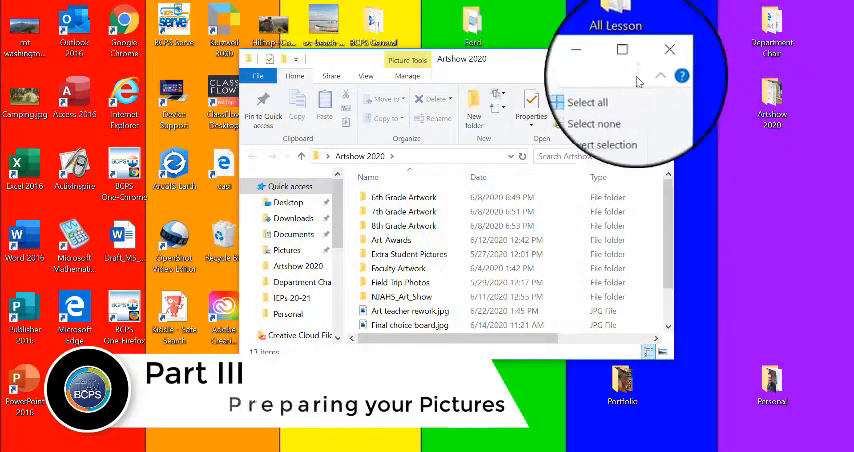
{"action": "left_click", "coordinate": [620, 48]}
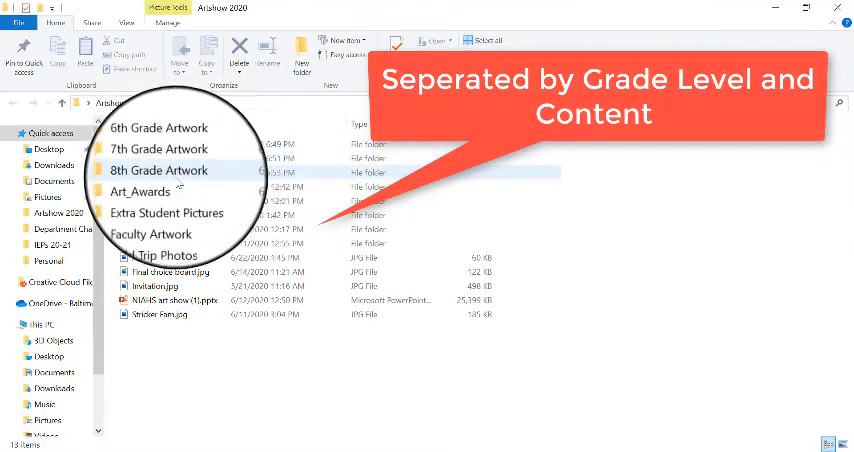
{"action": "scroll", "scroll_direction": "down", "scroll_amount": 3}
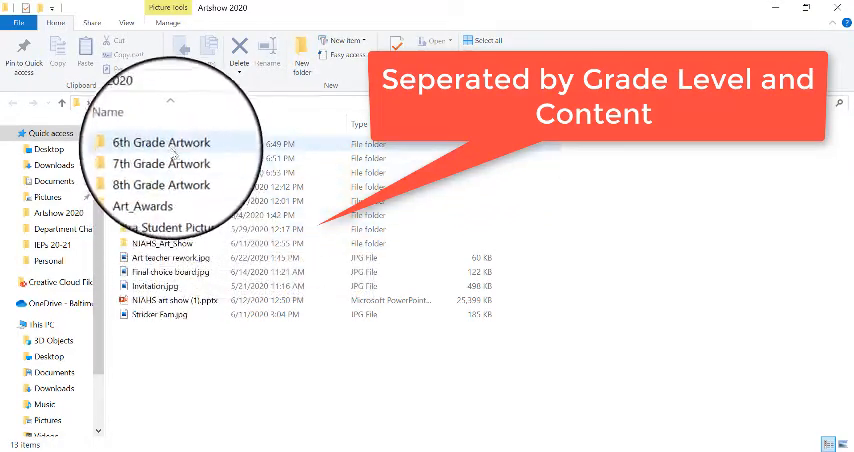
{"action": "double_click", "coordinate": [160, 142]}
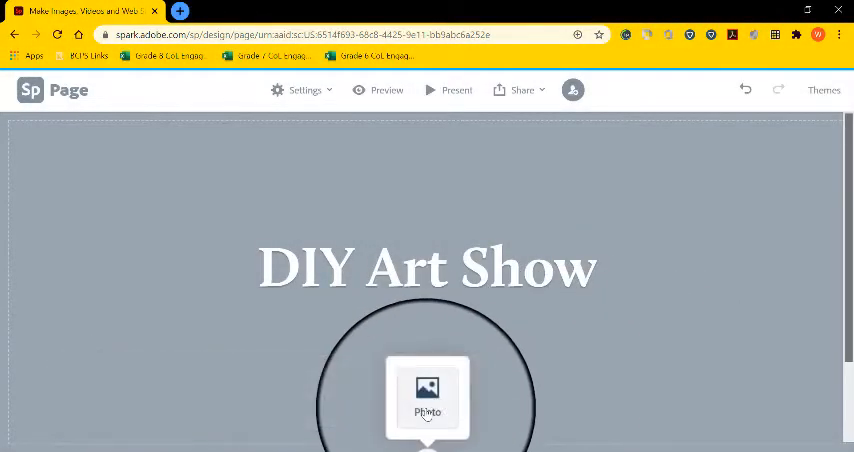
Set a free stock art-gallery photo found with 'art show' as the header background
{"action": "left_click", "coordinate": [428, 400]}
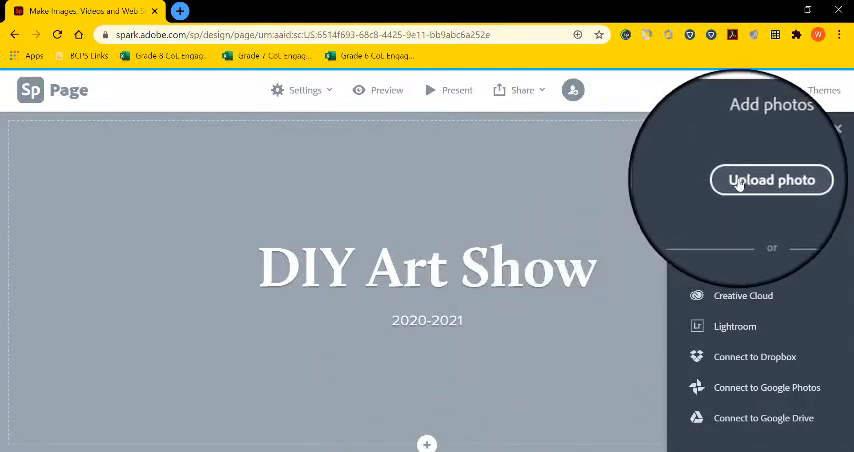
{"action": "left_click", "coordinate": [772, 180]}
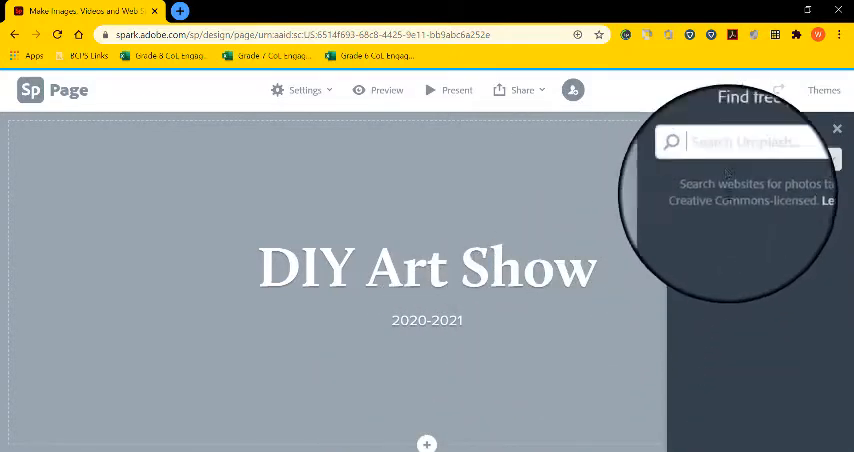
{"action": "type", "text": "art show"}
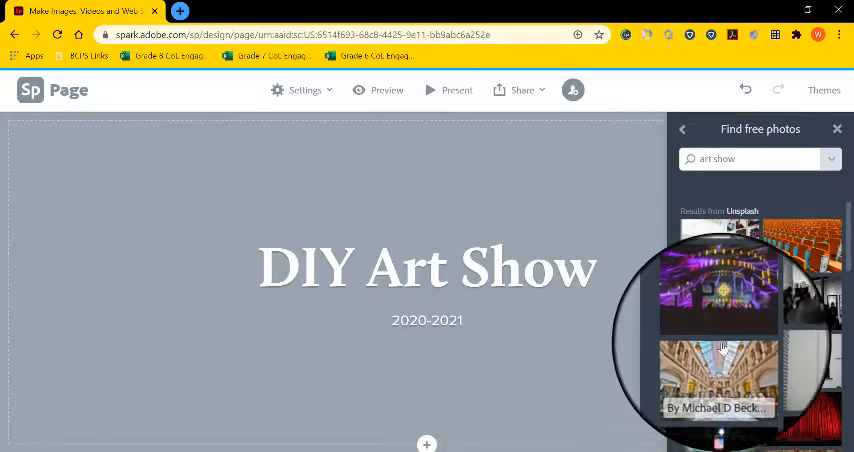
{"action": "left_click", "coordinate": [718, 376]}
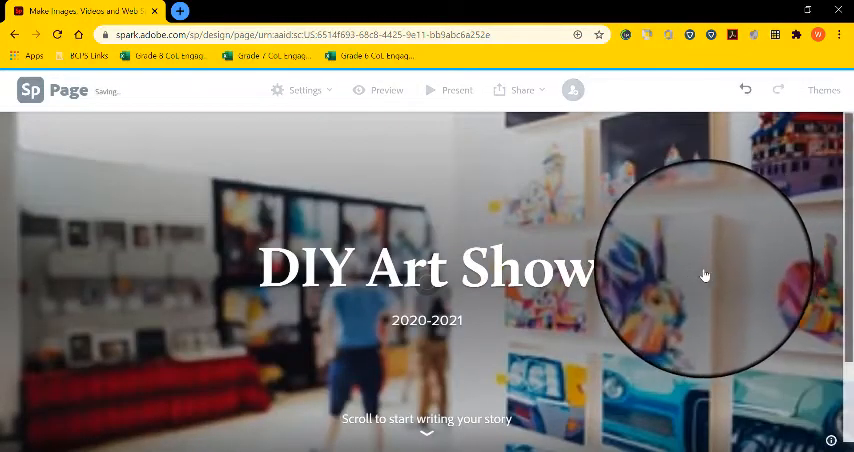
{"action": "mouse_move", "coordinate": [608, 276]}
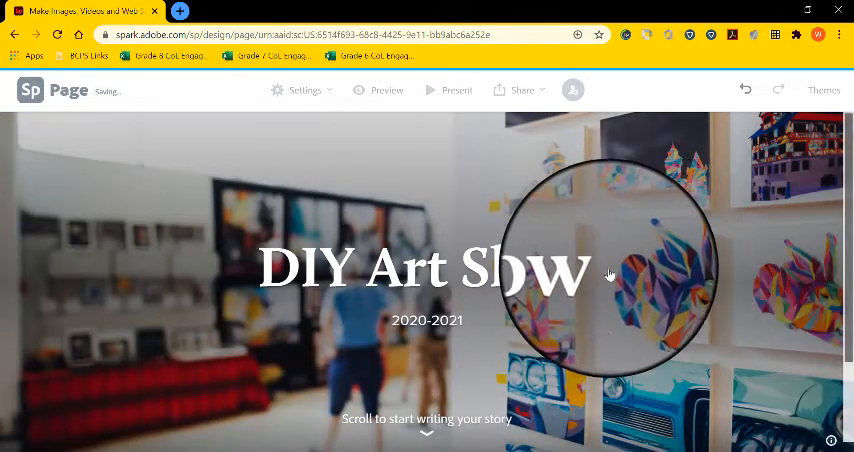
{"action": "left_click", "coordinate": [426, 400]}
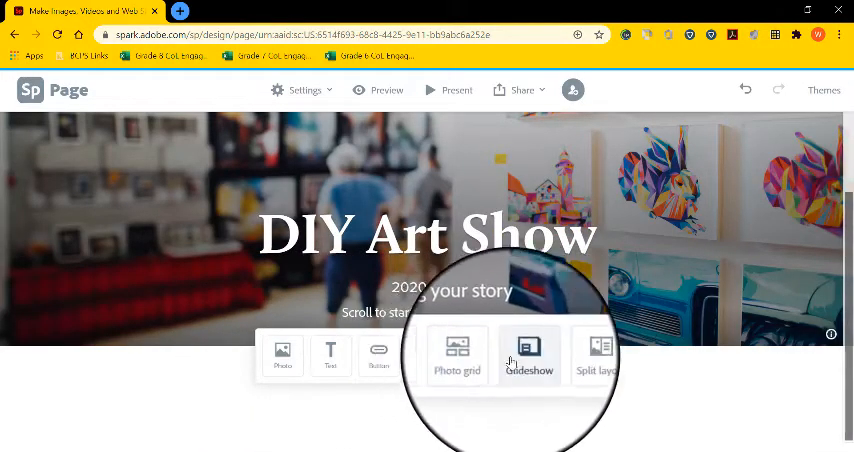
Add a glideshow section with the uploaded pens-and-markers photo and save it
{"action": "left_click", "coordinate": [528, 356]}
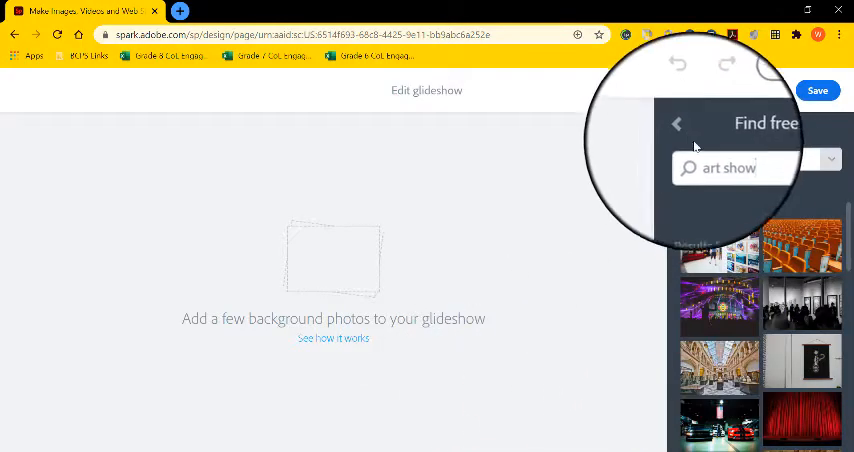
{"action": "left_click", "coordinate": [676, 122]}
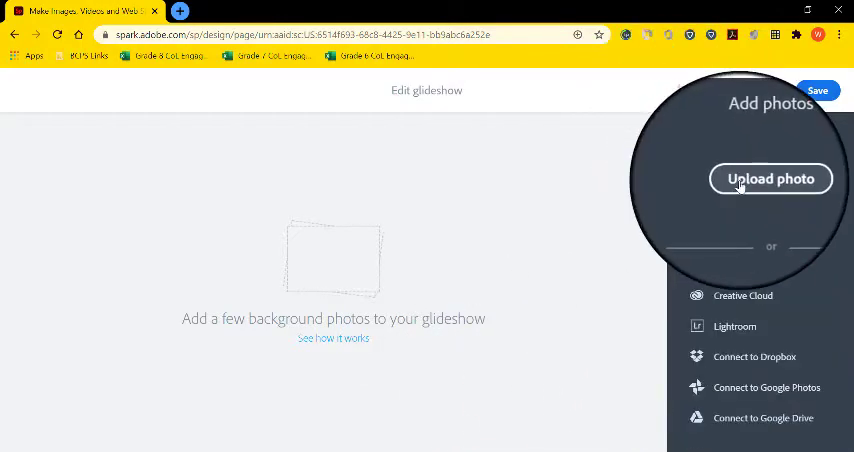
{"action": "left_click", "coordinate": [770, 180]}
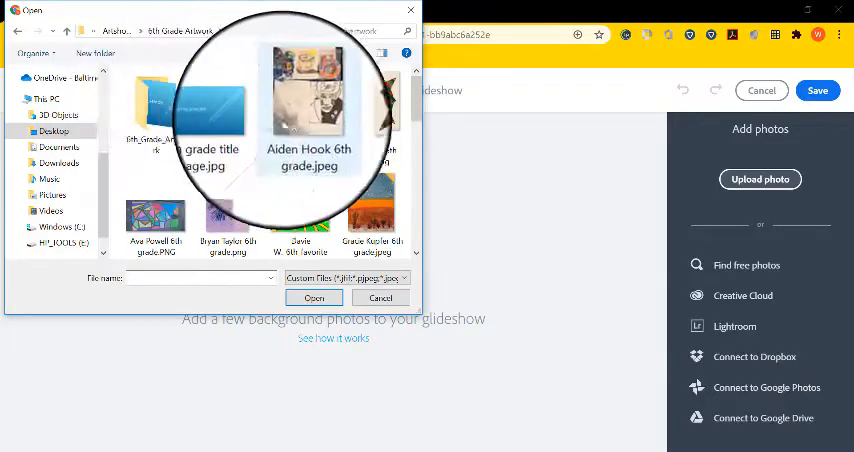
{"action": "scroll", "scroll_direction": "down", "scroll_amount": 3}
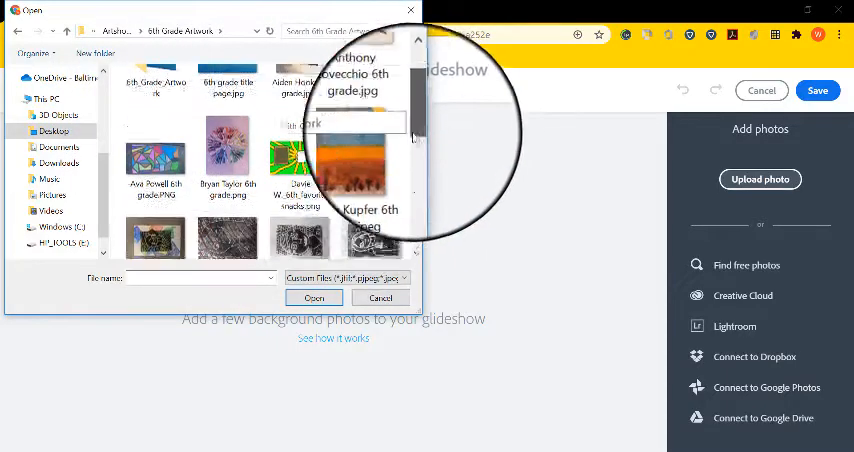
{"action": "scroll", "scroll_direction": "down", "scroll_amount": 3}
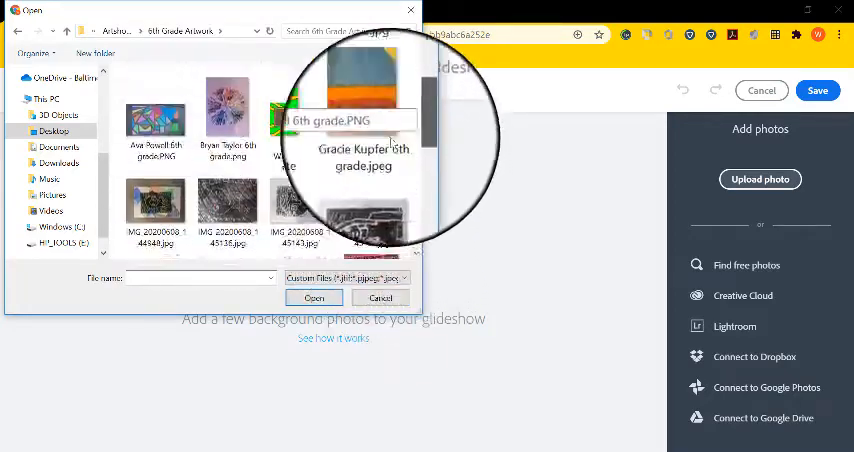
{"action": "left_click", "coordinate": [314, 298]}
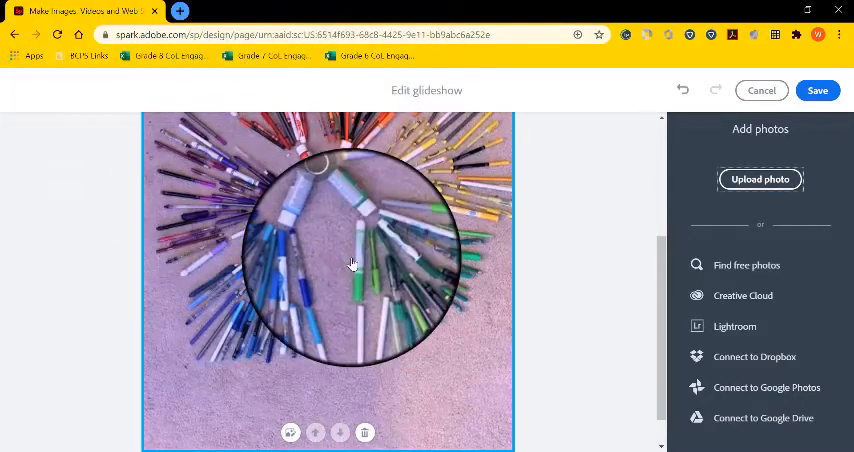
{"action": "left_click", "coordinate": [760, 90]}
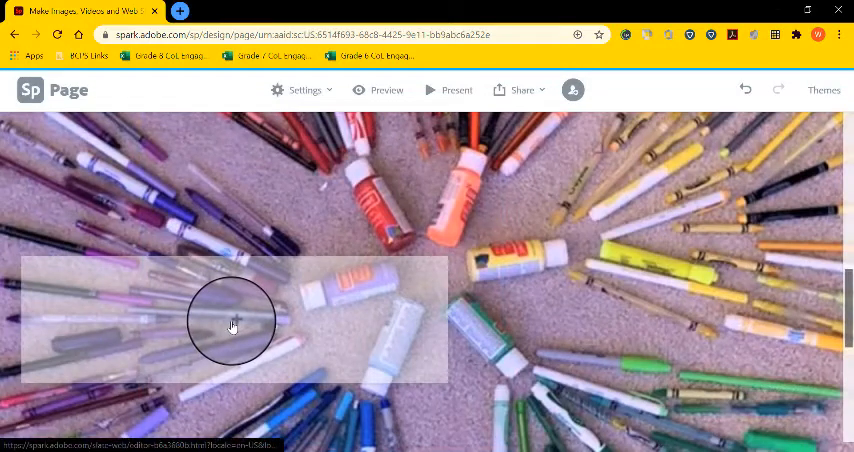
Add an H1 heading reading 'Welcome to the DIY Art Show!' over the glideshow
{"action": "left_click", "coordinate": [232, 322]}
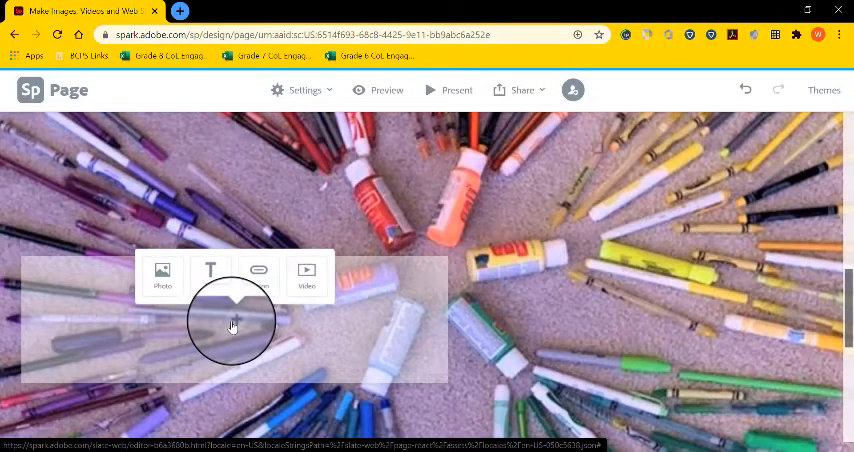
{"action": "left_click", "coordinate": [210, 276]}
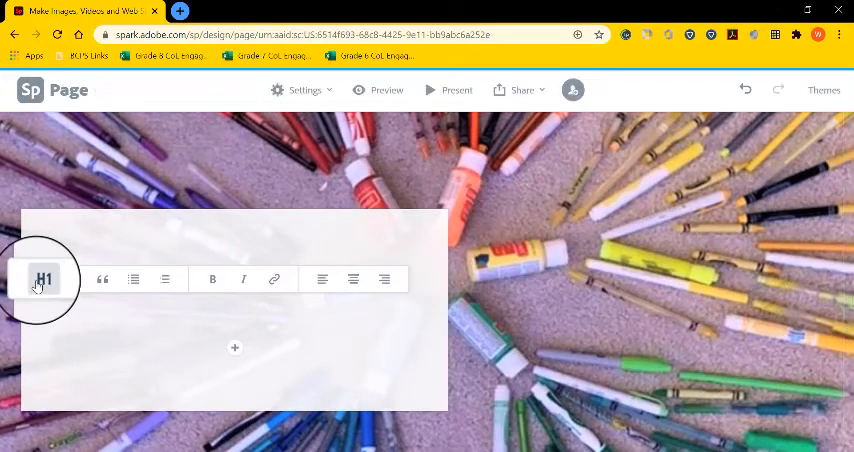
{"action": "left_click", "coordinate": [44, 278]}
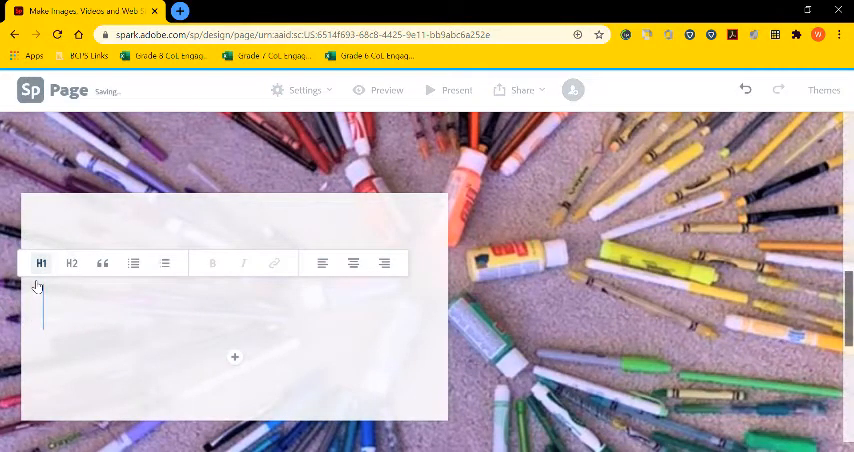
{"action": "type", "text": "Welcom"}
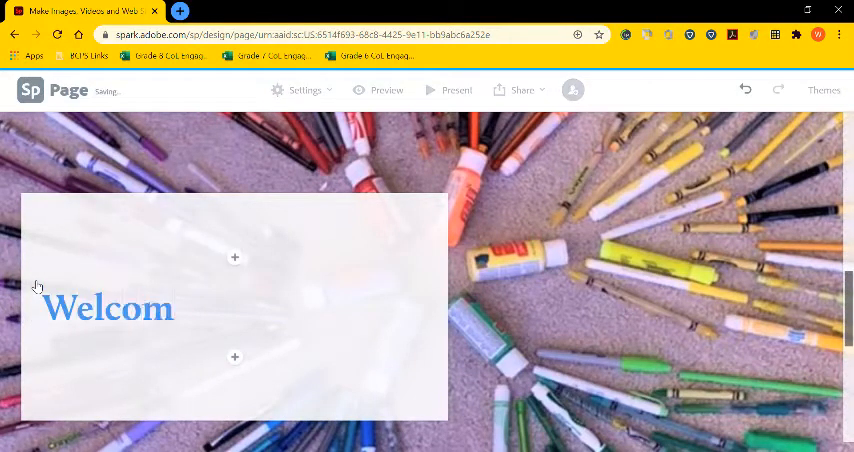
{"action": "type", "text": "e to the"}
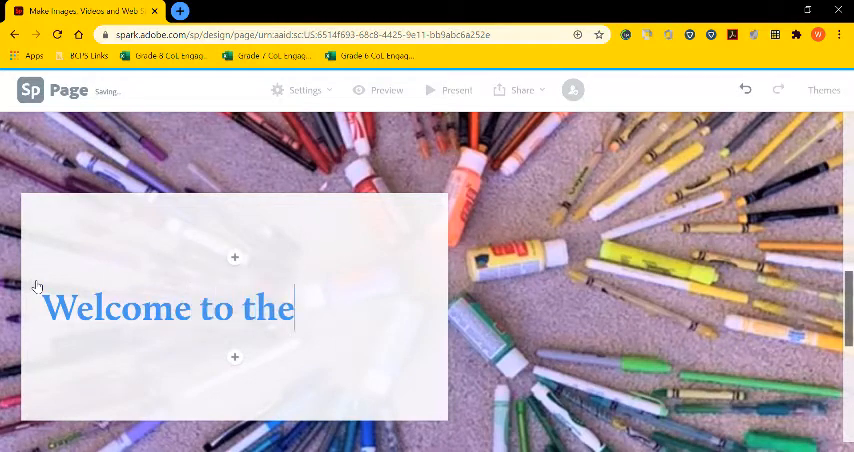
{"action": "type", "text": "DIY"}
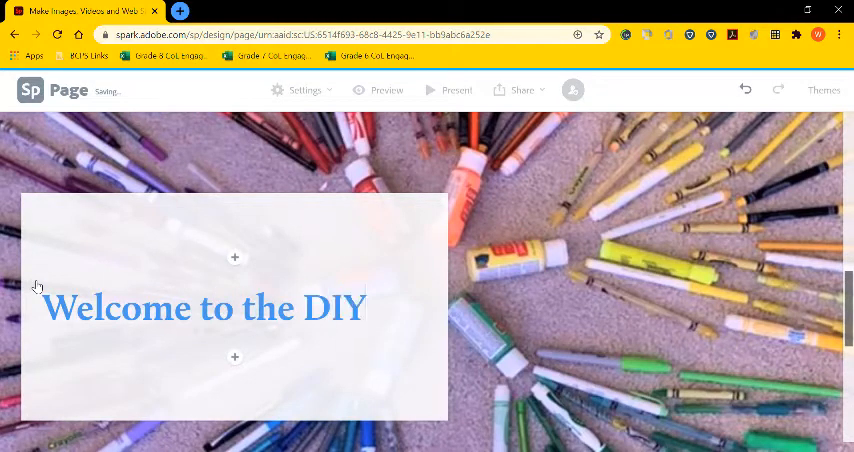
{"action": "type", "text": "Art"}
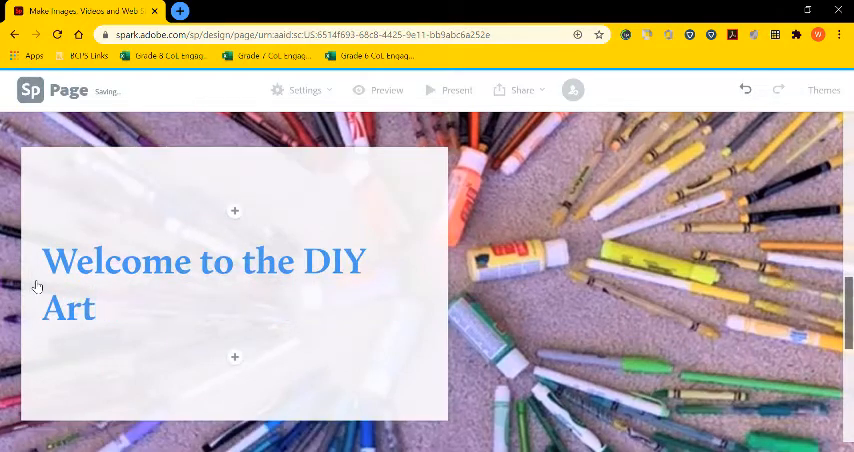
{"action": "type", "text": "Show"}
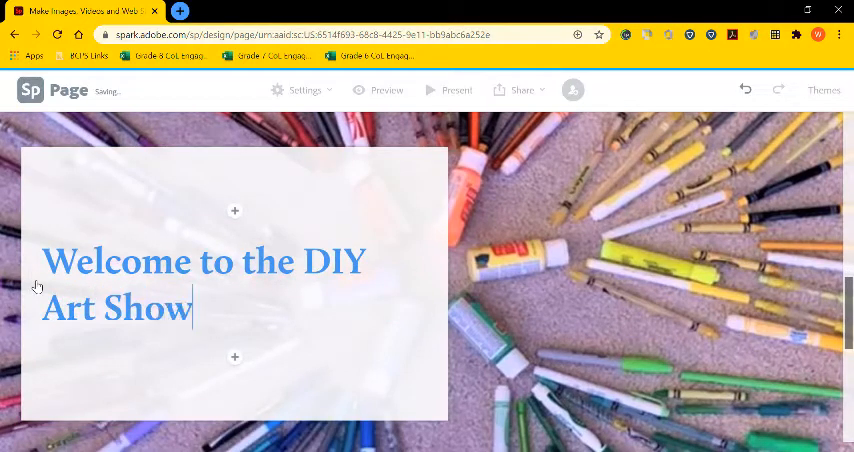
{"action": "type", "text": "!"}
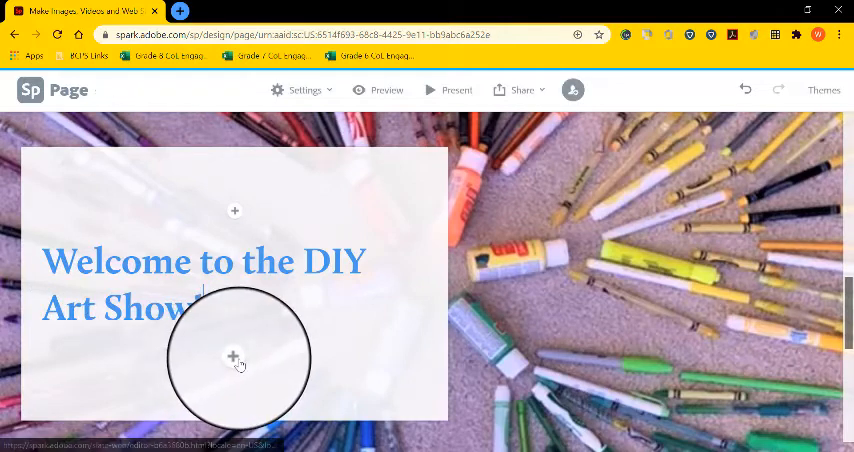
Add a photo block with the orange flower image uploaded from the 7th Grade Artwork folder
{"action": "left_click", "coordinate": [234, 356]}
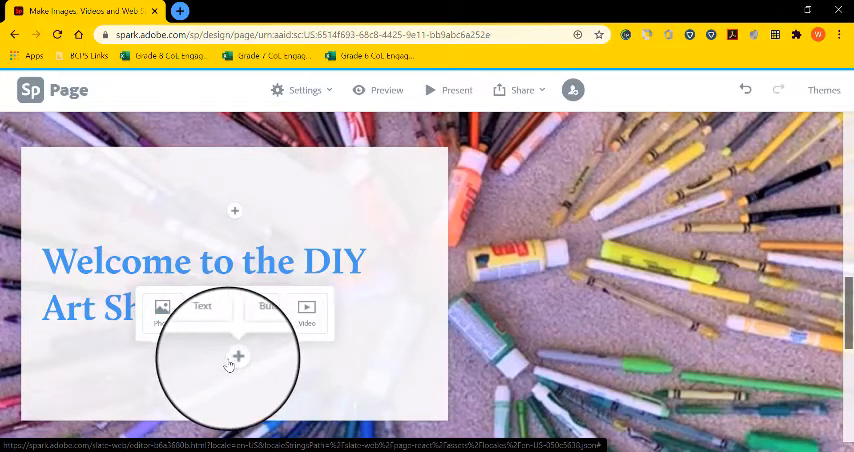
{"action": "left_click", "coordinate": [162, 310]}
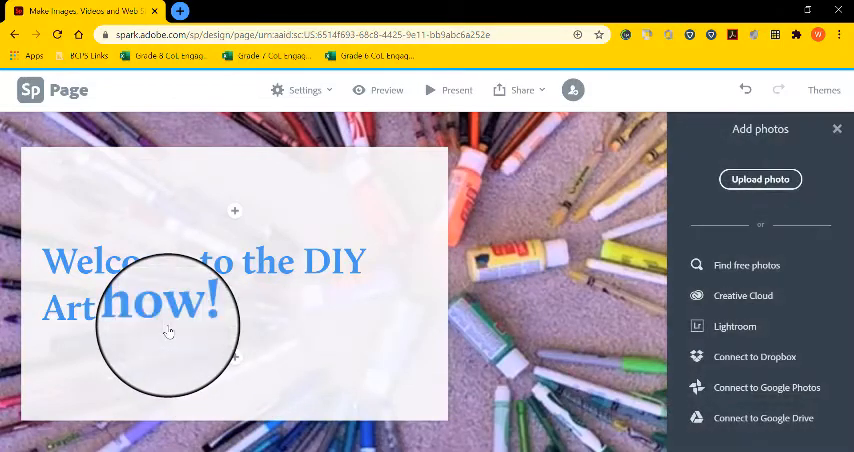
{"action": "mouse_move", "coordinate": [760, 178]}
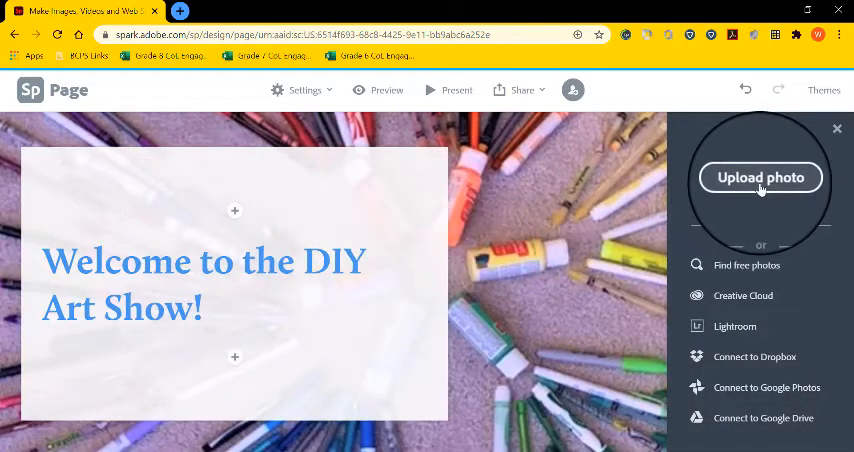
{"action": "left_click", "coordinate": [760, 176]}
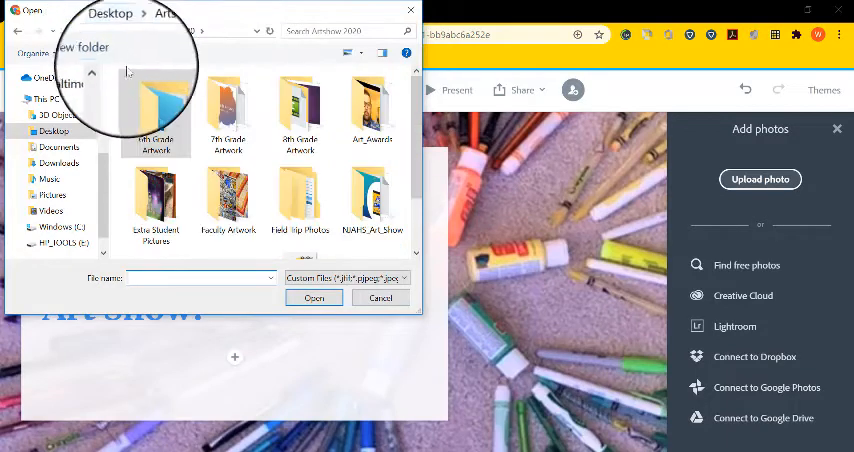
{"action": "double_click", "coordinate": [228, 108]}
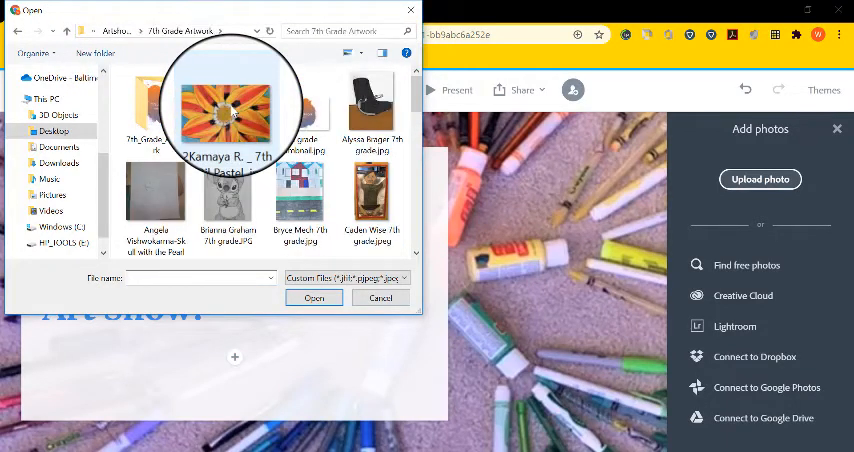
{"action": "left_click", "coordinate": [228, 110]}
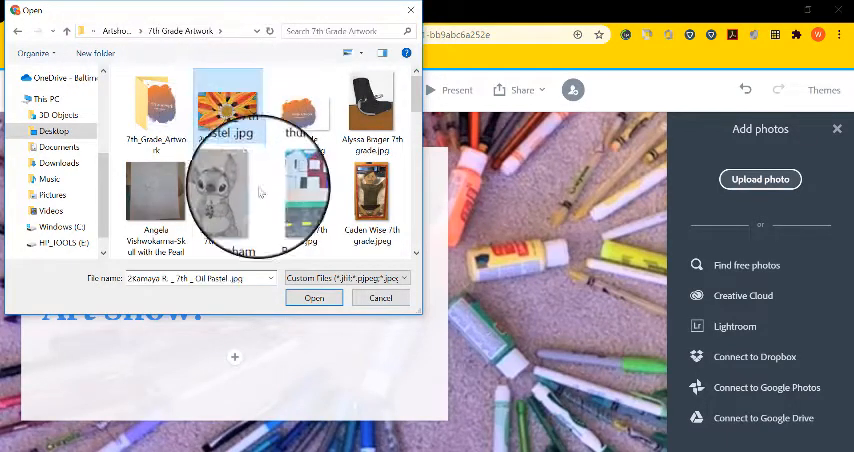
{"action": "left_click", "coordinate": [314, 298]}
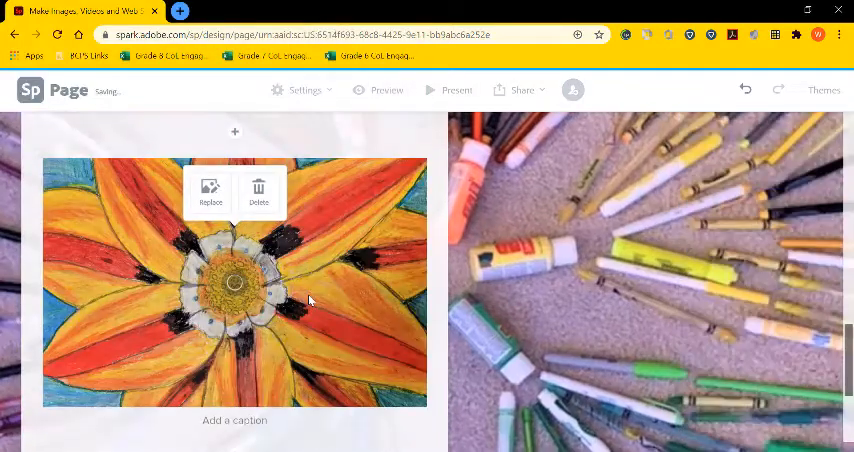
{"action": "mouse_move", "coordinate": [304, 378]}
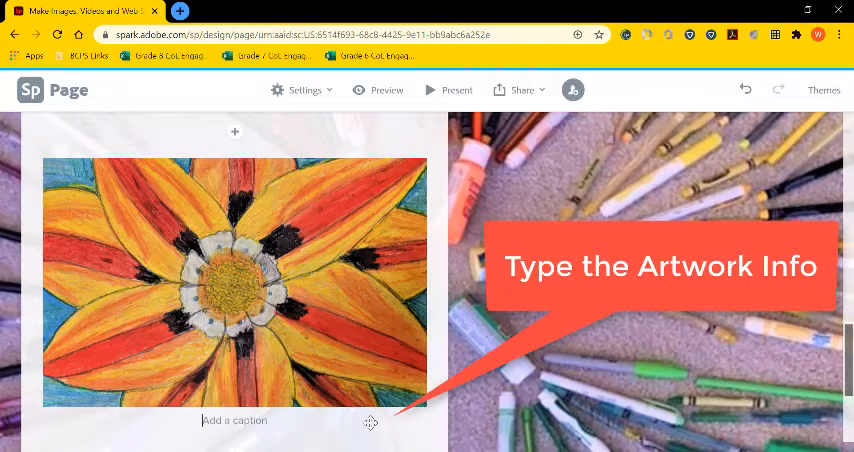
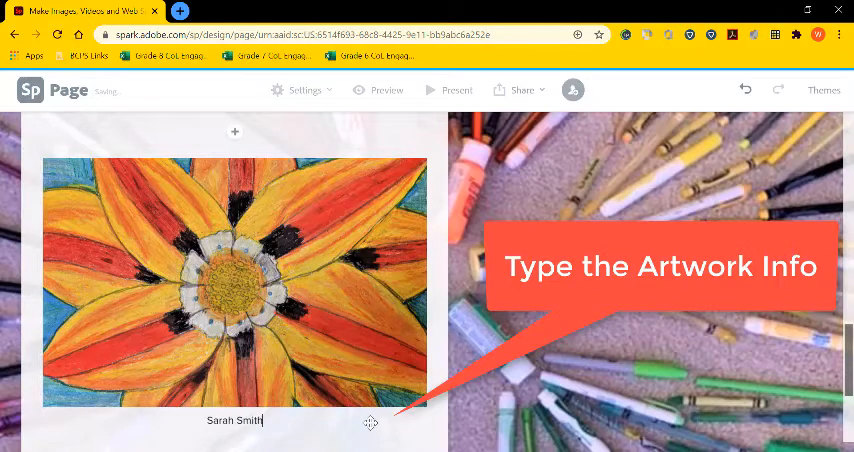
{"action": "type", "text": ", 7th Grade, \"Flower"}
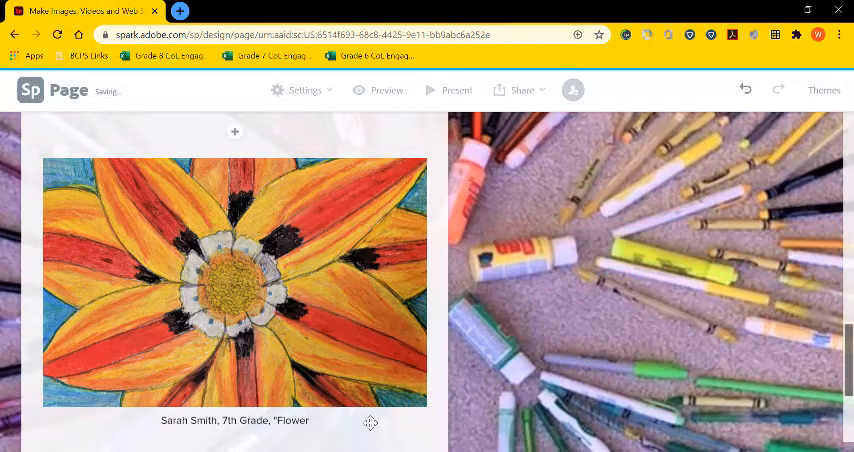
{"action": "type", "text": "Artwork\""}
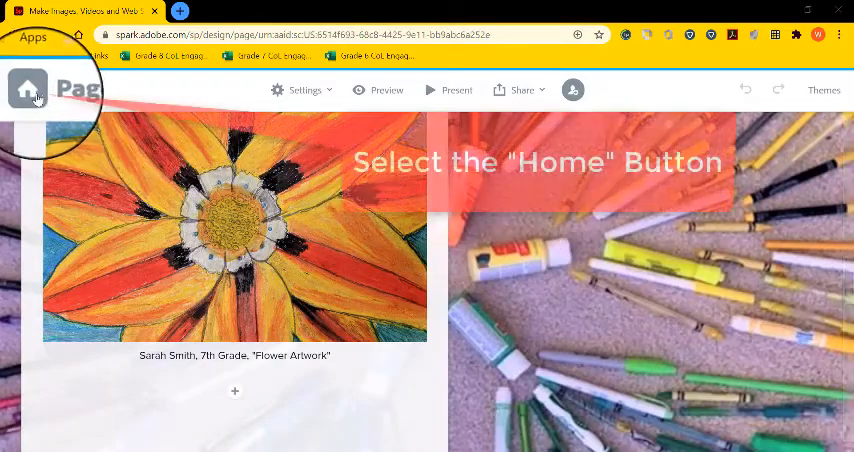
From the Spark home, create a video titled '6th Grade Artwork' on the Make Up My Own template
{"action": "left_click", "coordinate": [28, 88]}
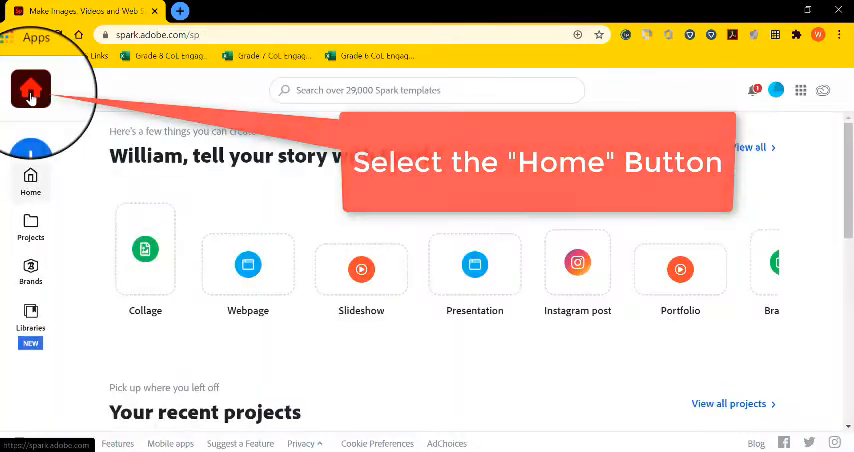
{"action": "left_click", "coordinate": [30, 180]}
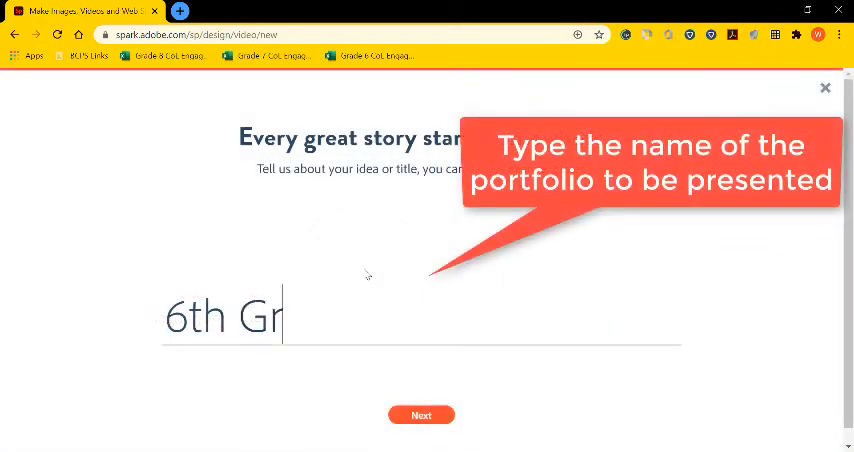
{"action": "type", "text": "ade Artwork"}
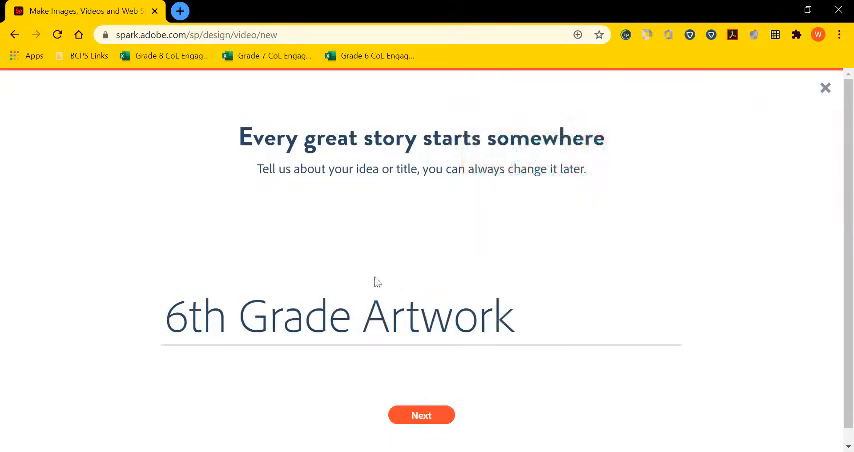
{"action": "left_click", "coordinate": [420, 416]}
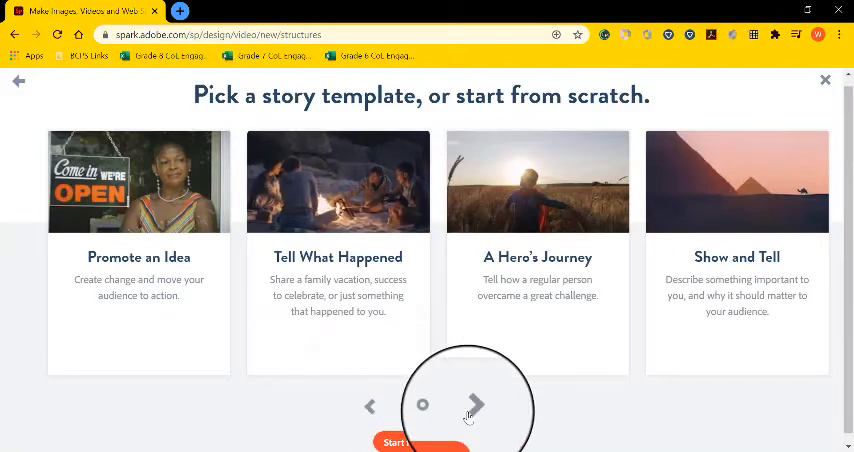
{"action": "left_click", "coordinate": [476, 404]}
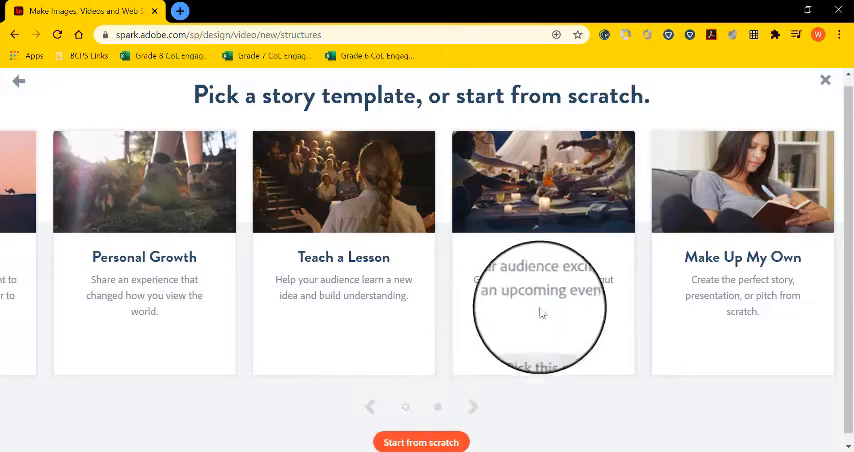
{"action": "mouse_move", "coordinate": [742, 348]}
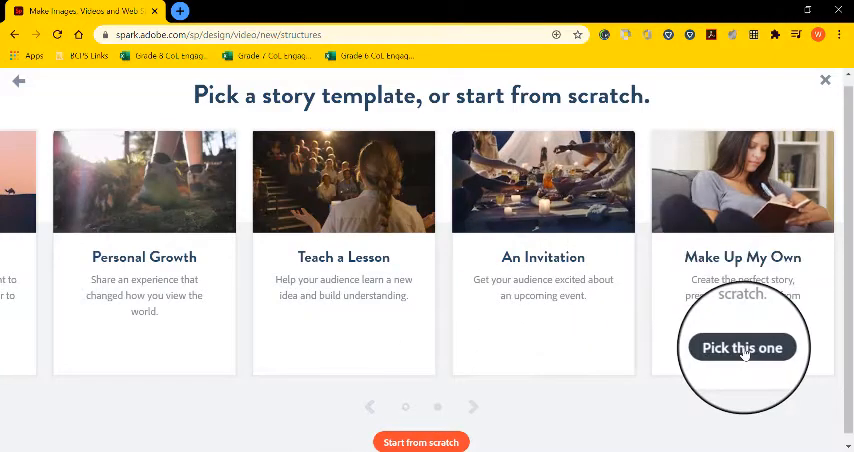
{"action": "left_click", "coordinate": [742, 348]}
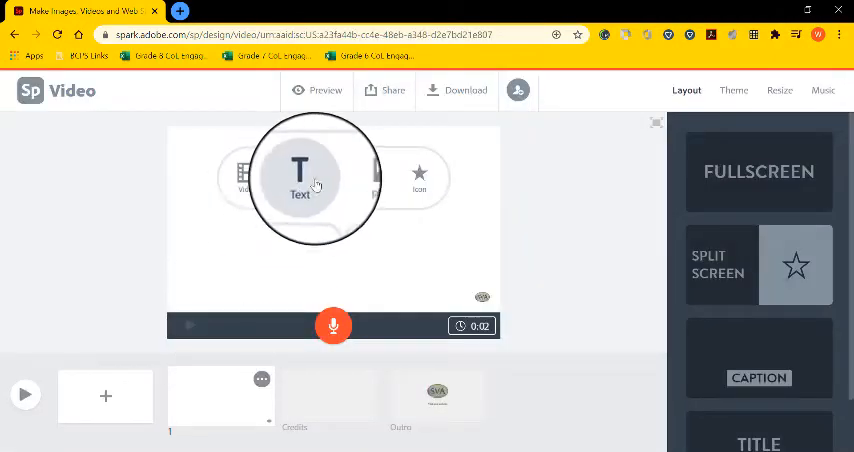
Upload '6th grade title page.jpg' as the first slide's image
{"action": "left_click", "coordinate": [362, 176]}
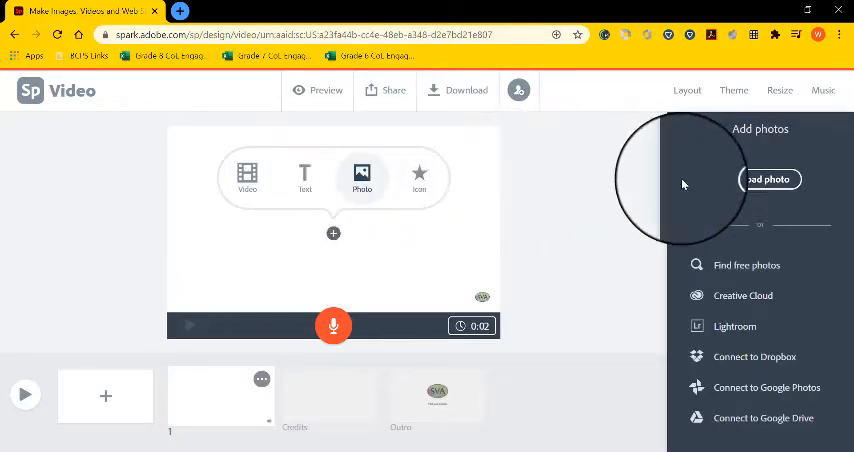
{"action": "left_click", "coordinate": [768, 180]}
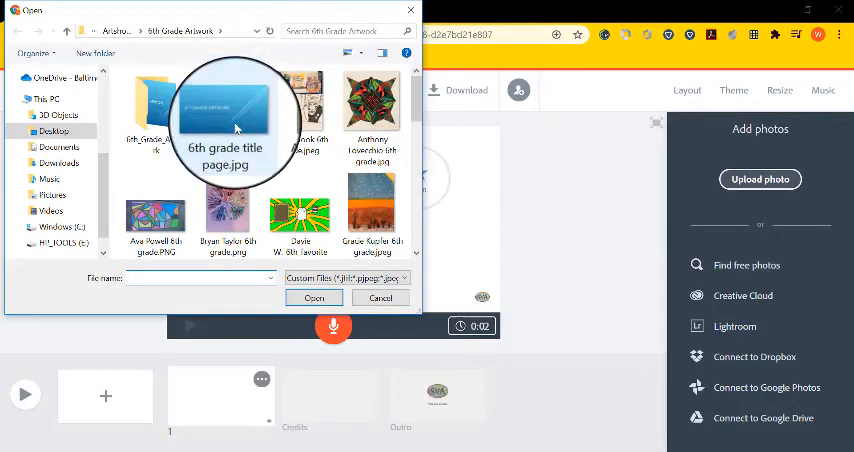
{"action": "left_click", "coordinate": [228, 110]}
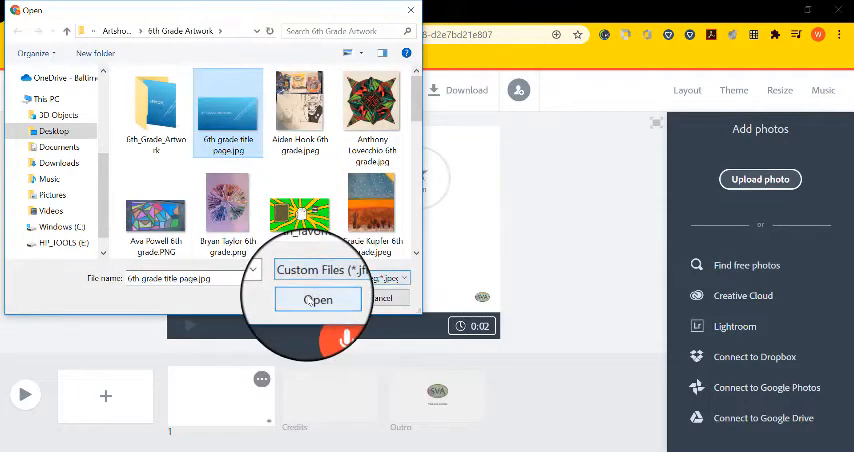
{"action": "left_click", "coordinate": [318, 300]}
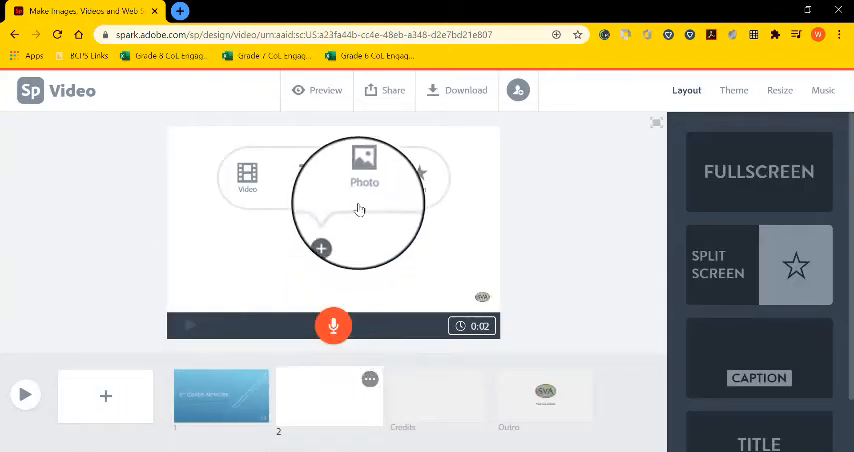
Upload the student's radial pattern artwork as the second slide's image
{"action": "left_click", "coordinate": [364, 164]}
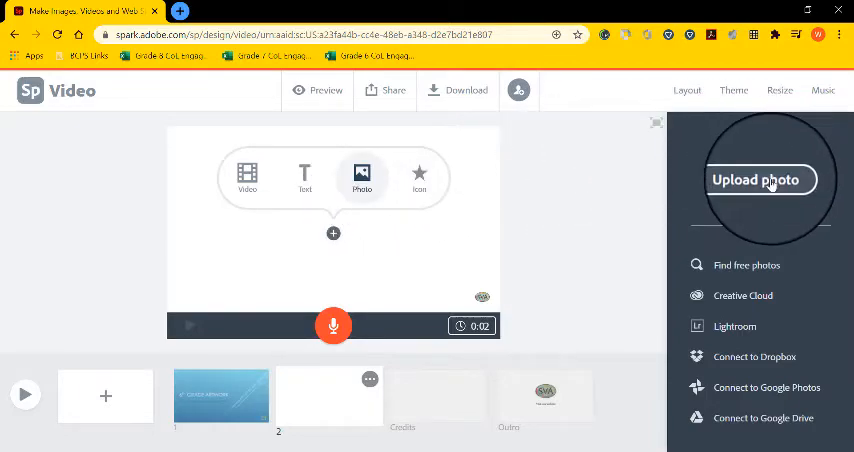
{"action": "left_click", "coordinate": [756, 180]}
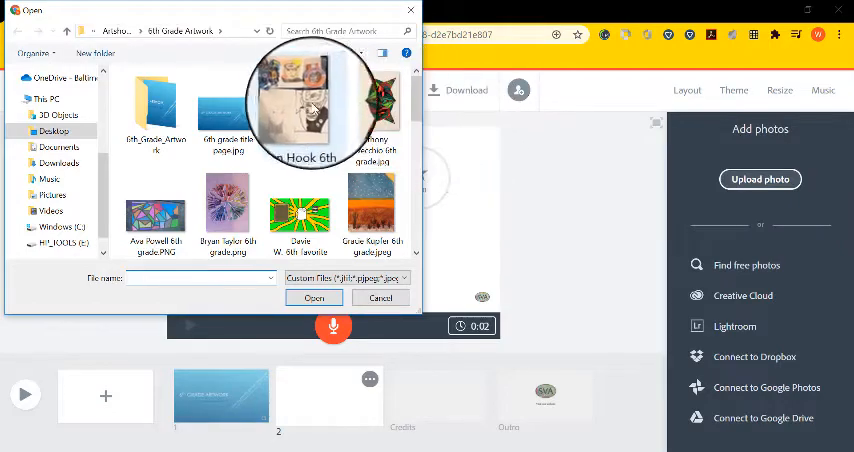
{"action": "left_click", "coordinate": [372, 110]}
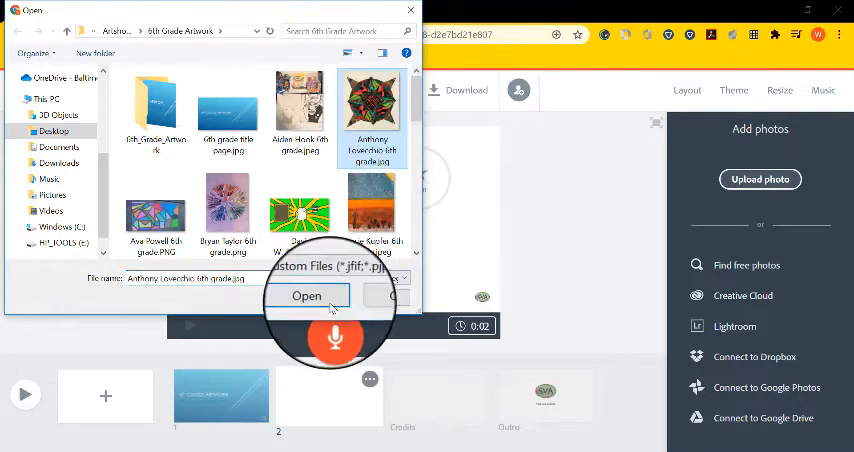
{"action": "left_click", "coordinate": [306, 296]}
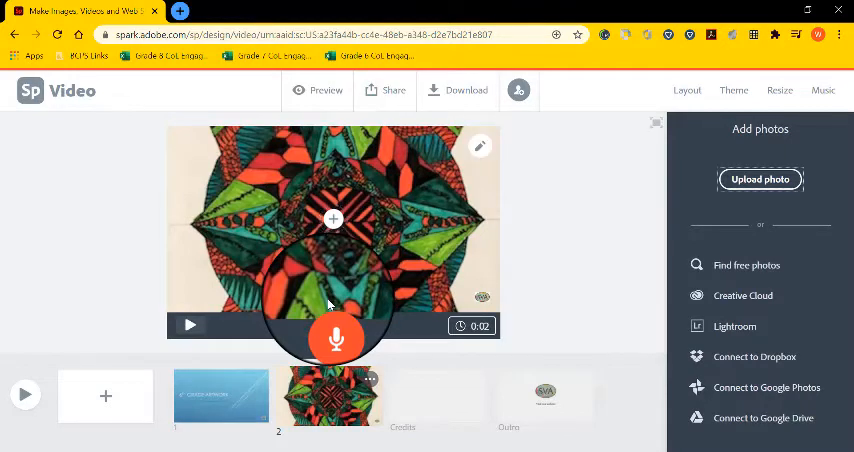
{"action": "mouse_move", "coordinate": [480, 146]}
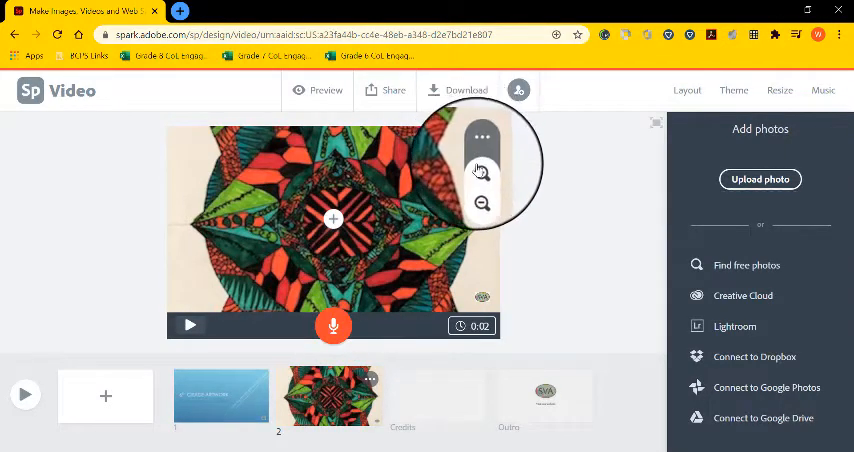
Switch the radial artwork slide to the Caption layout and caption it "Radial Pattern"
{"action": "left_click", "coordinate": [480, 162]}
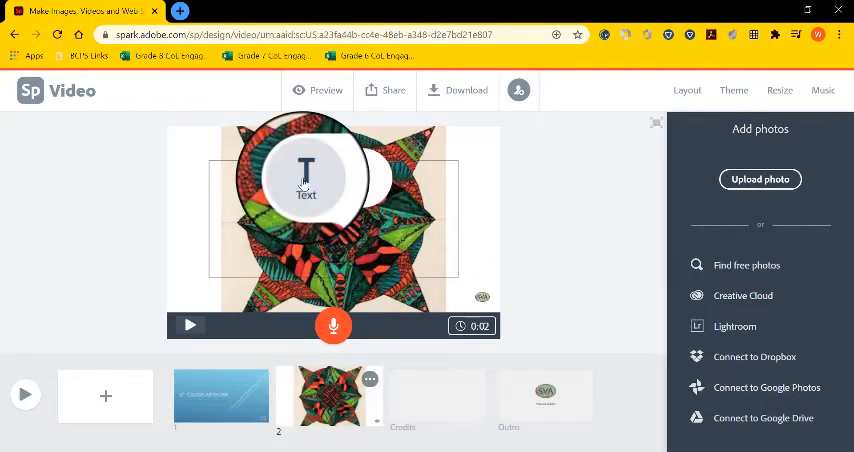
{"action": "left_click", "coordinate": [688, 90]}
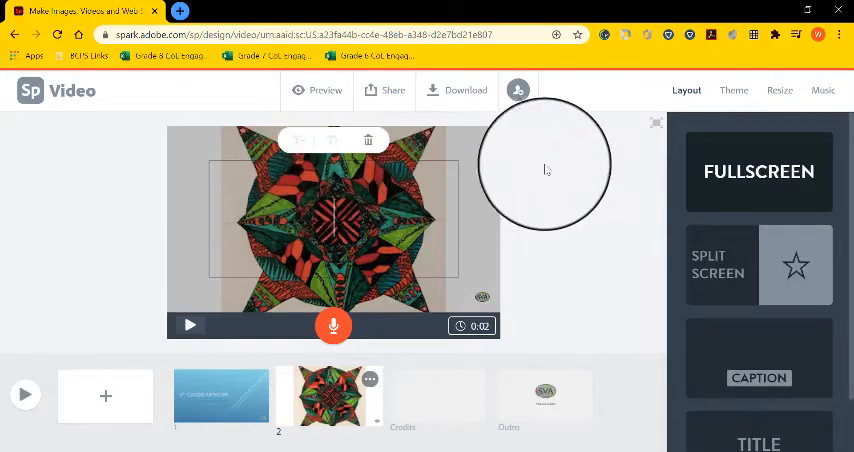
{"action": "mouse_move", "coordinate": [730, 176]}
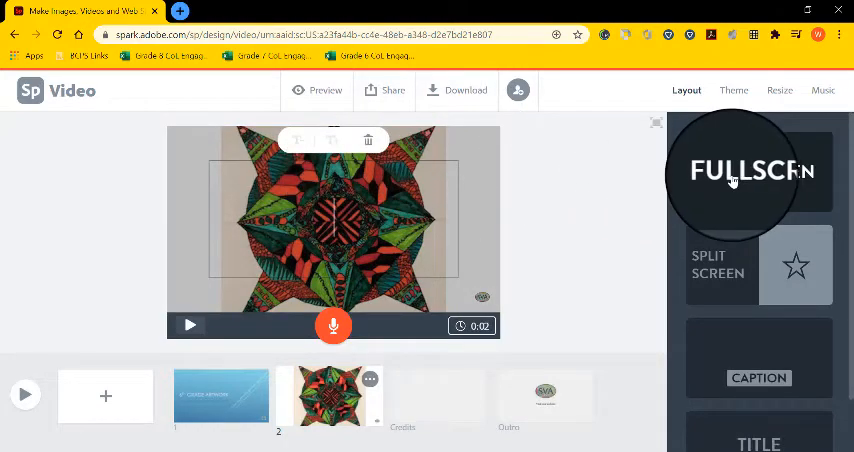
{"action": "scroll", "scroll_direction": "down", "scroll_amount": 3}
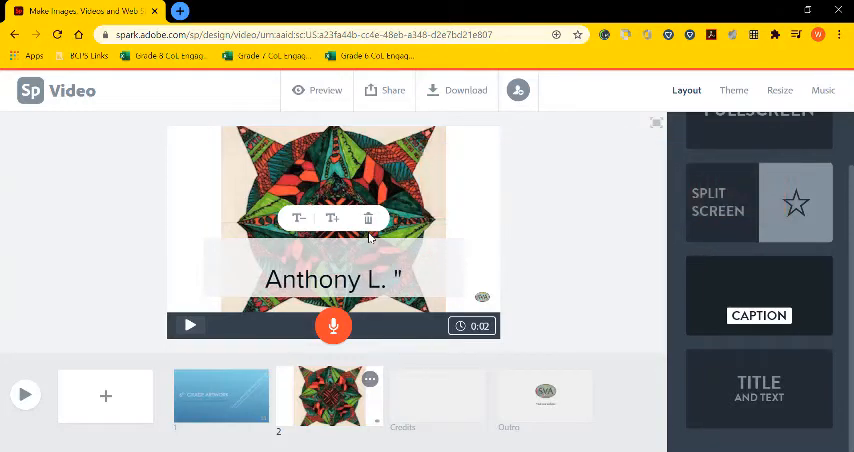
{"action": "type", "text": "R"}
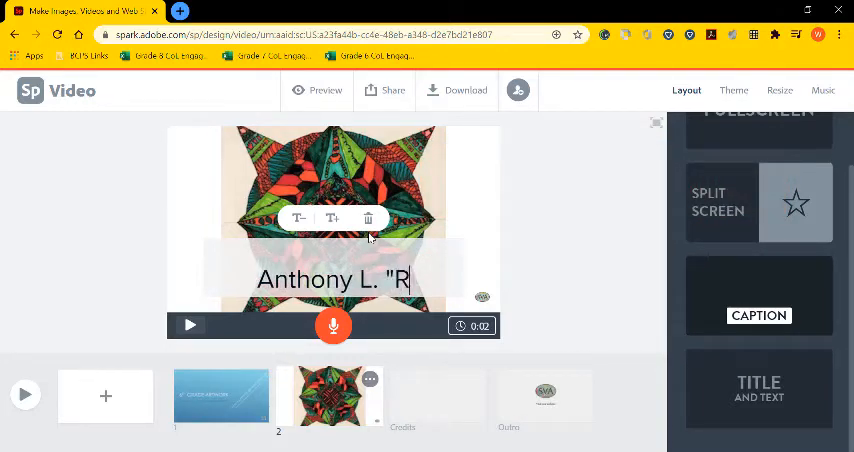
{"action": "type", "text": "adial Patter"}
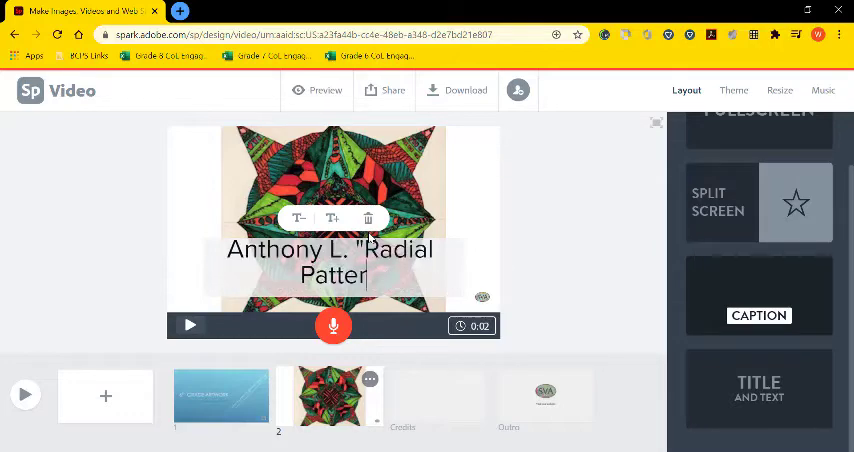
{"action": "type", "text": "n\""}
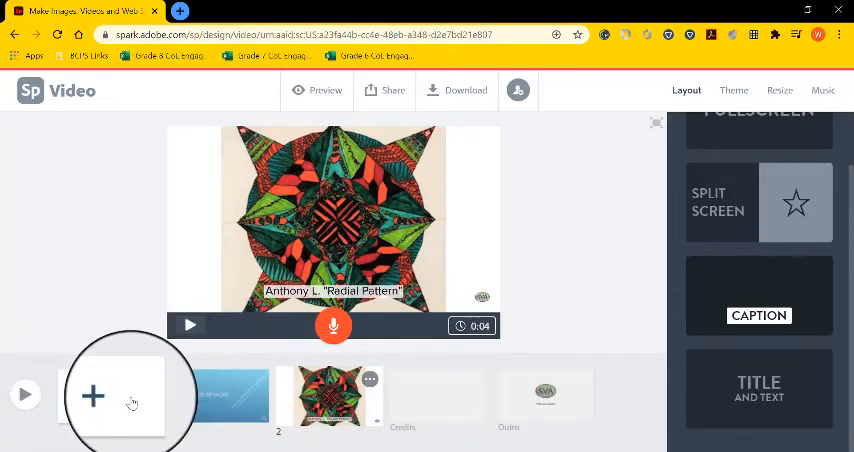
Add a new photo slide for the Geometric Pattern artwork and hide the outro slide
{"action": "left_click", "coordinate": [92, 396]}
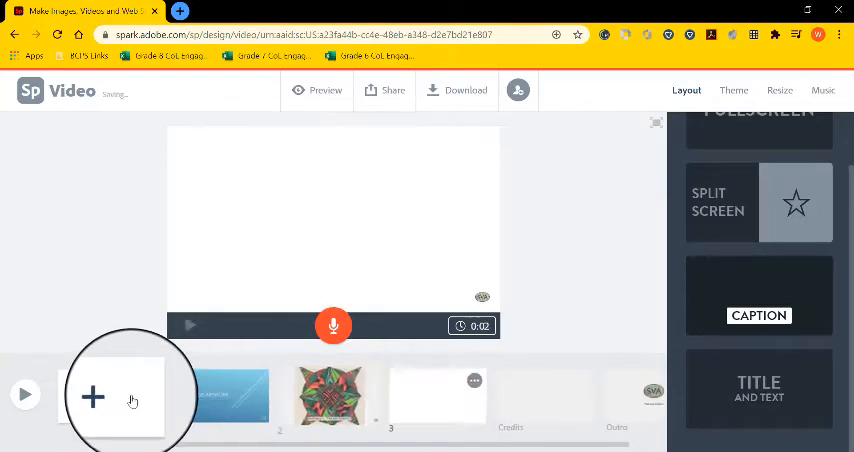
{"action": "left_click", "coordinate": [92, 398]}
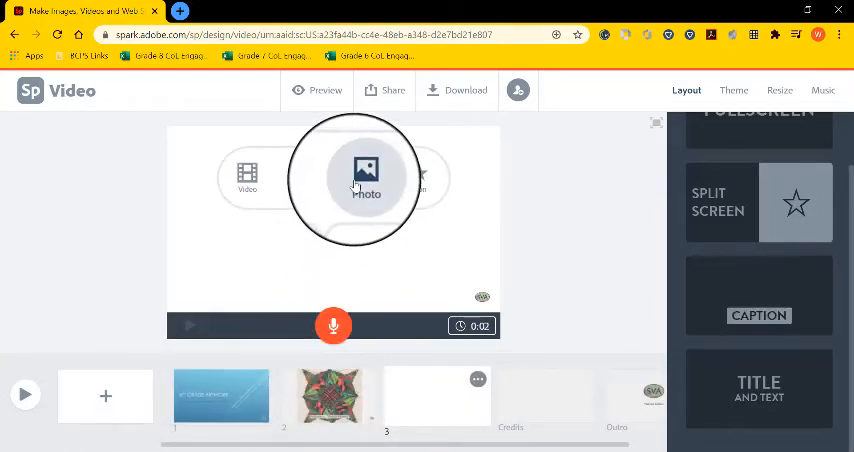
{"action": "left_click", "coordinate": [360, 180]}
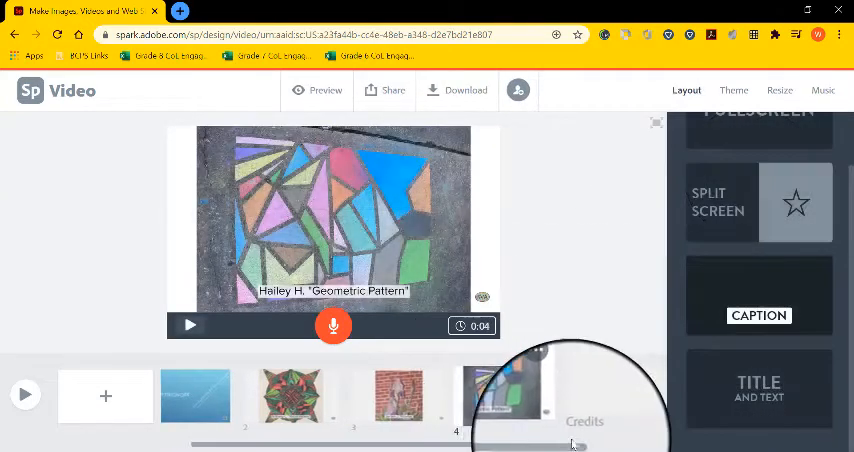
{"action": "left_click", "coordinate": [584, 420]}
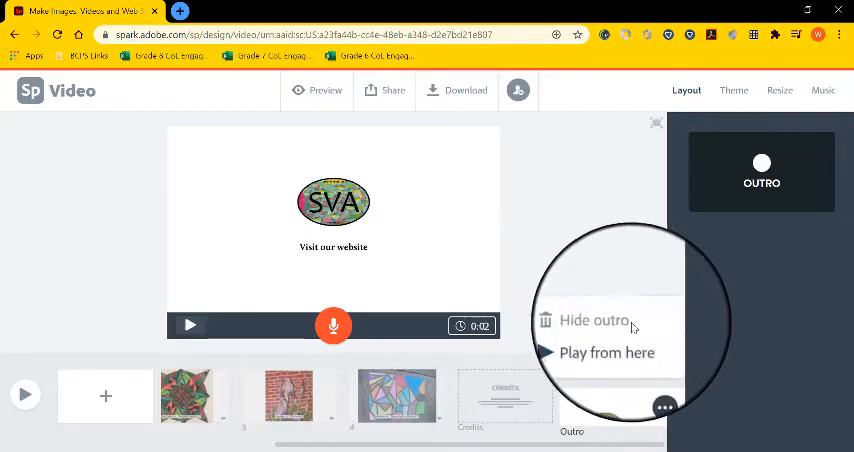
{"action": "left_click", "coordinate": [820, 90]}
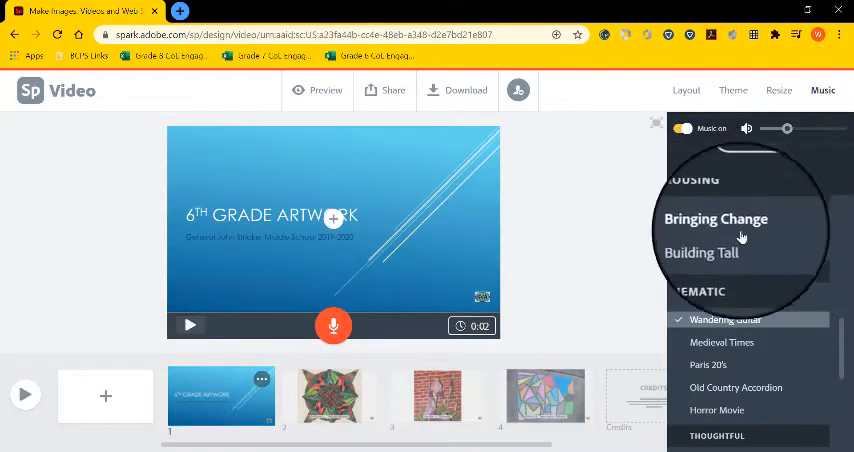
Choose Setting Out from the music track list as the video's soundtrack
{"action": "scroll", "scroll_direction": "down", "scroll_amount": 3}
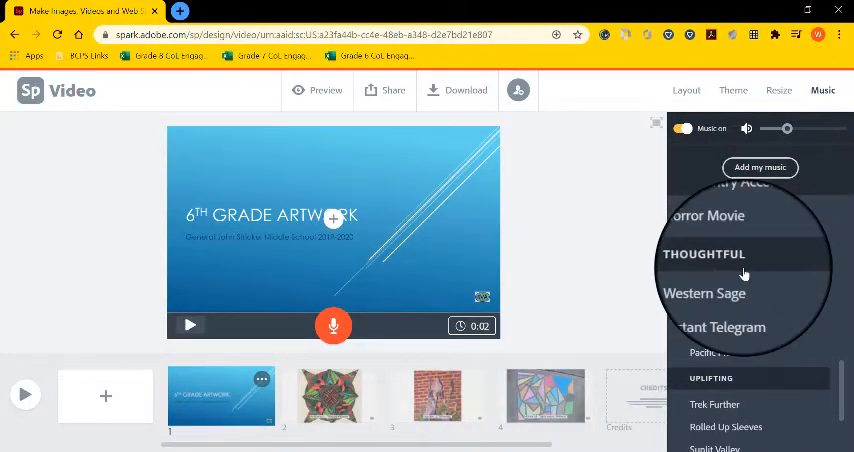
{"action": "scroll", "scroll_direction": "down", "scroll_amount": 3}
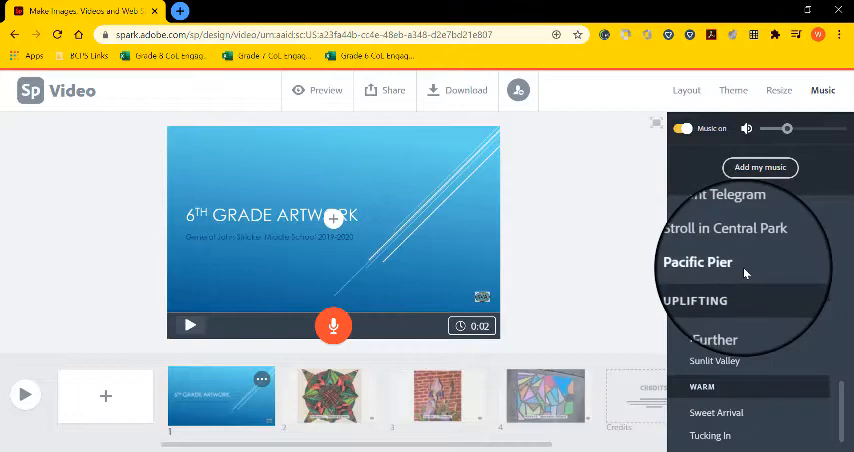
{"action": "scroll", "scroll_direction": "down", "scroll_amount": 3}
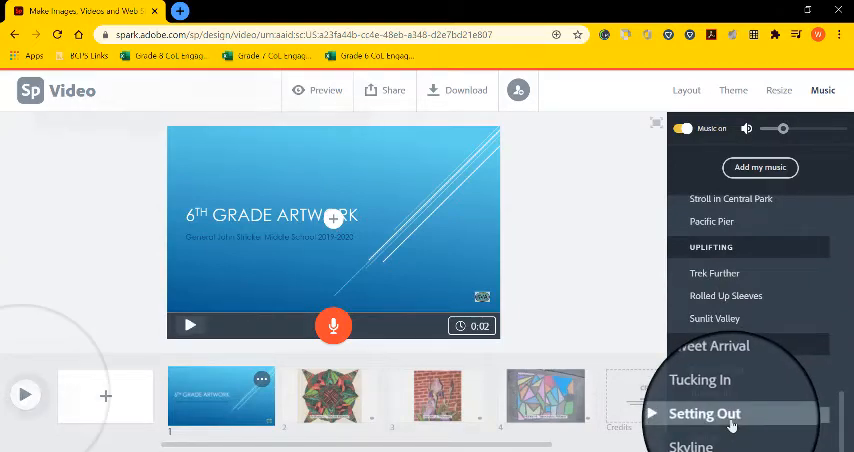
{"action": "left_click", "coordinate": [324, 90]}
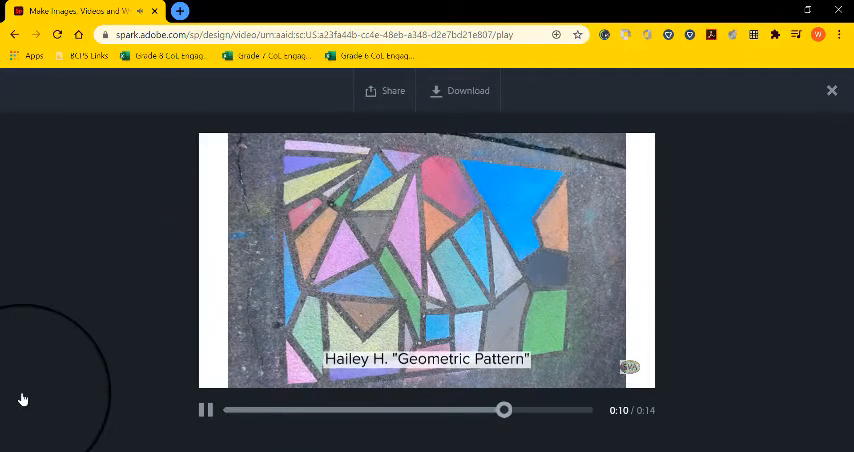
Stop the preview and start publishing the 6th Grade Artwork video online
{"action": "left_click", "coordinate": [206, 410]}
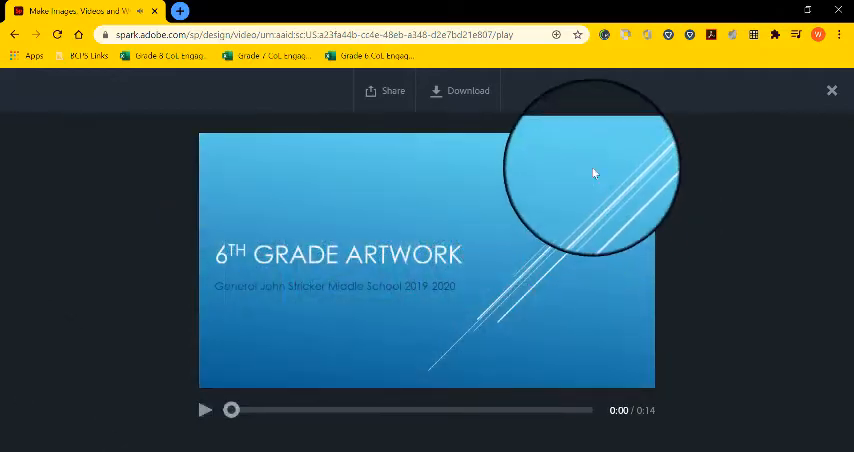
{"action": "left_click", "coordinate": [392, 90]}
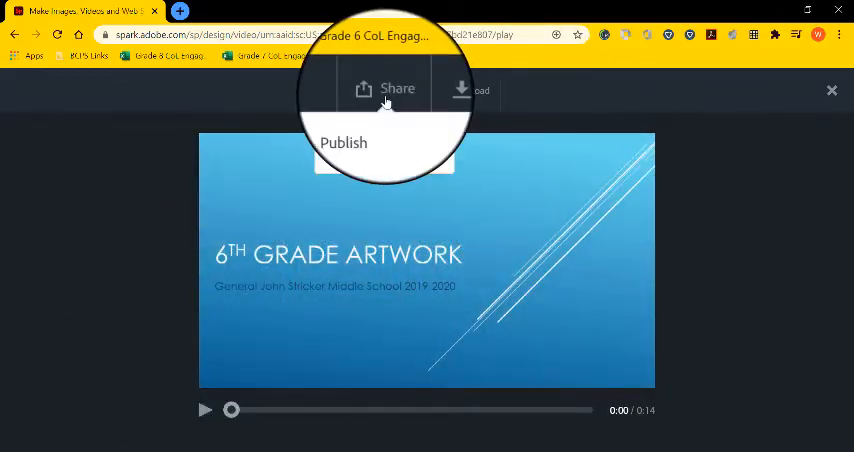
{"action": "left_click", "coordinate": [396, 90]}
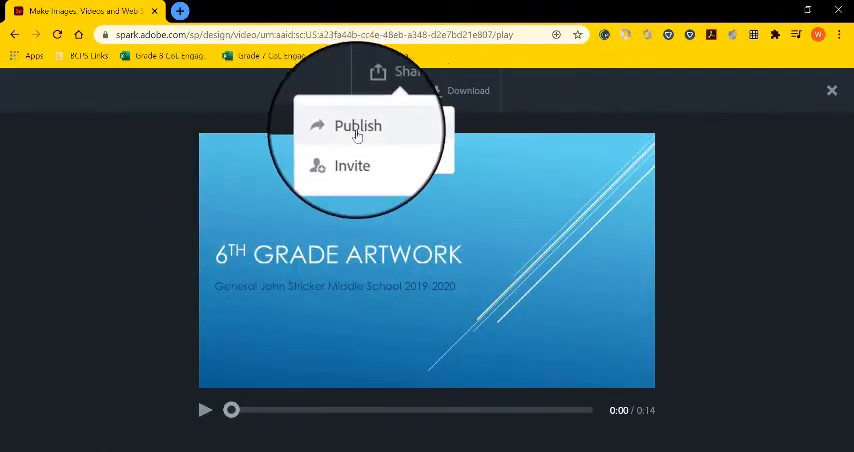
{"action": "left_click", "coordinate": [358, 126]}
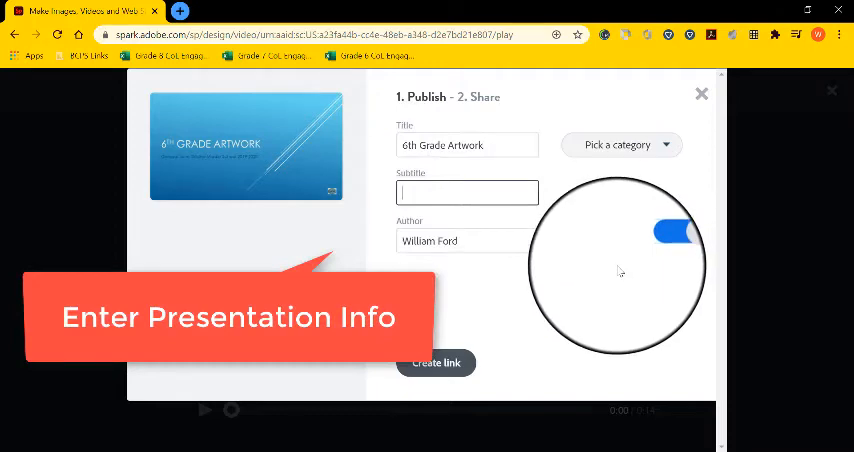
Publish the video with subtitle 'DIY Art Show' and copy its shareable link
{"action": "type", "text": "DIY"}
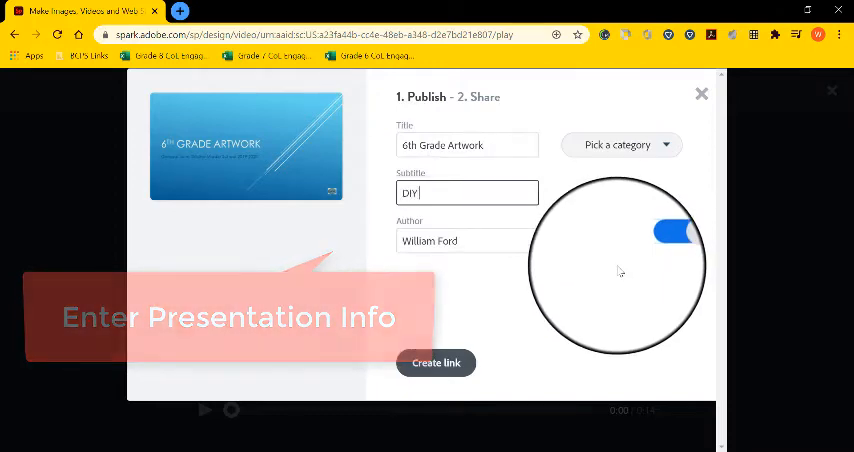
{"action": "type", "text": "Art Show"}
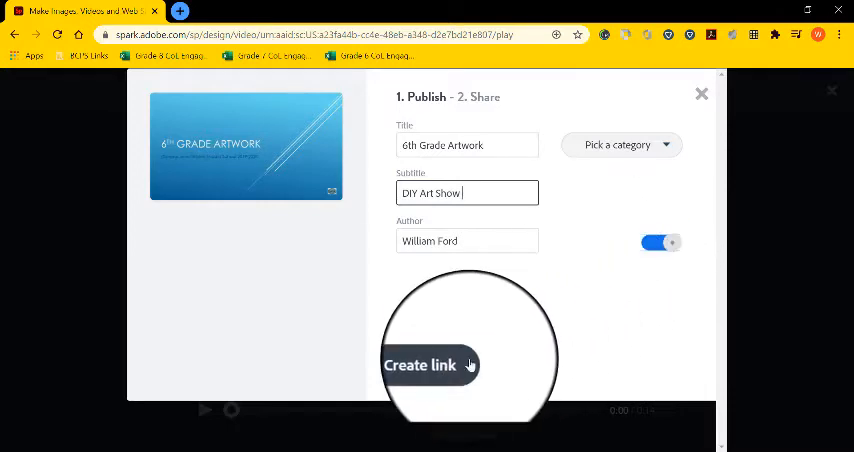
{"action": "left_click", "coordinate": [420, 364]}
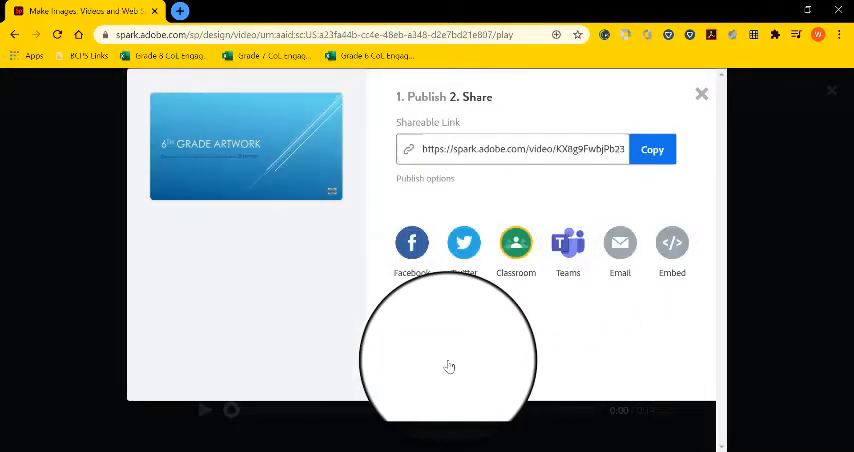
{"action": "left_click", "coordinate": [652, 148]}
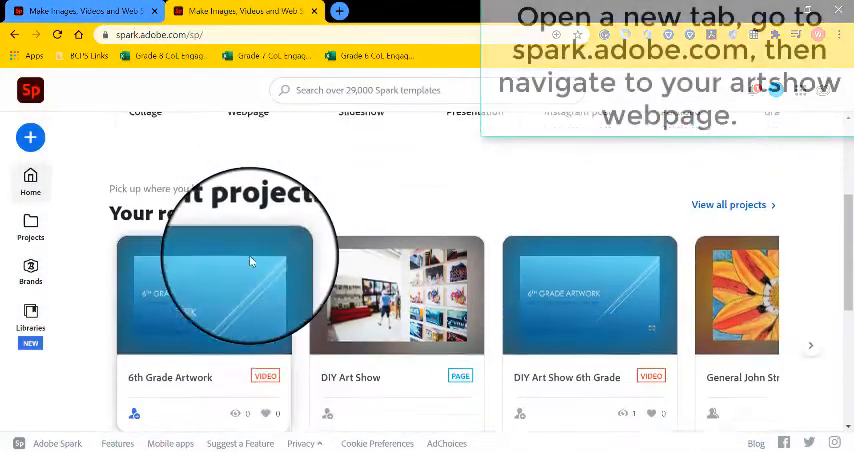
Open the DIY Art Show page for editing and locate the 6th grade artwork heading
{"action": "scroll", "scroll_direction": "down", "scroll_amount": 3}
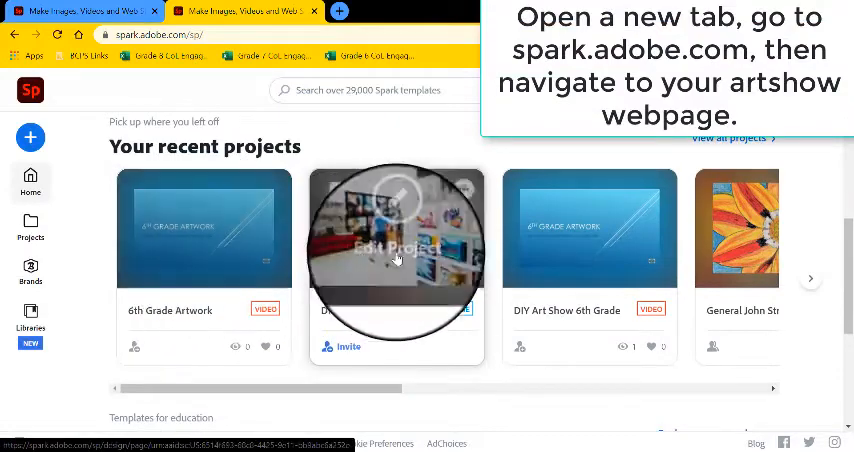
{"action": "left_click", "coordinate": [396, 248]}
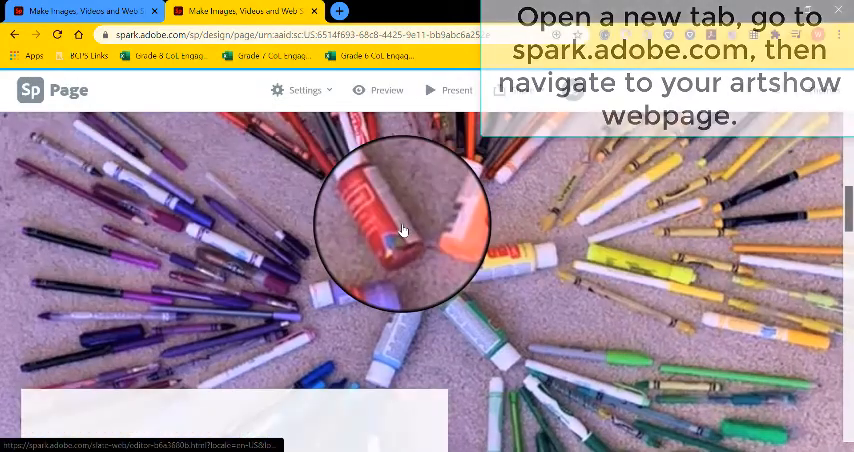
{"action": "scroll", "scroll_direction": "down", "scroll_amount": 3}
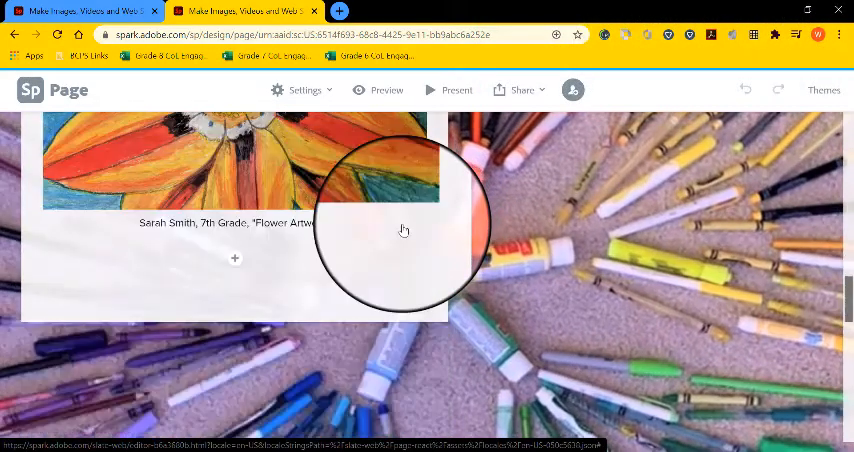
{"action": "scroll", "scroll_direction": "up", "scroll_amount": 3}
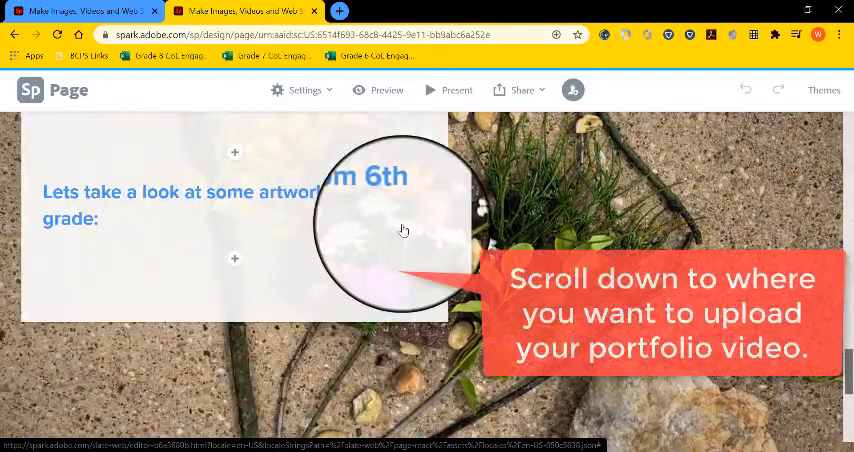
{"action": "mouse_move", "coordinate": [236, 264]}
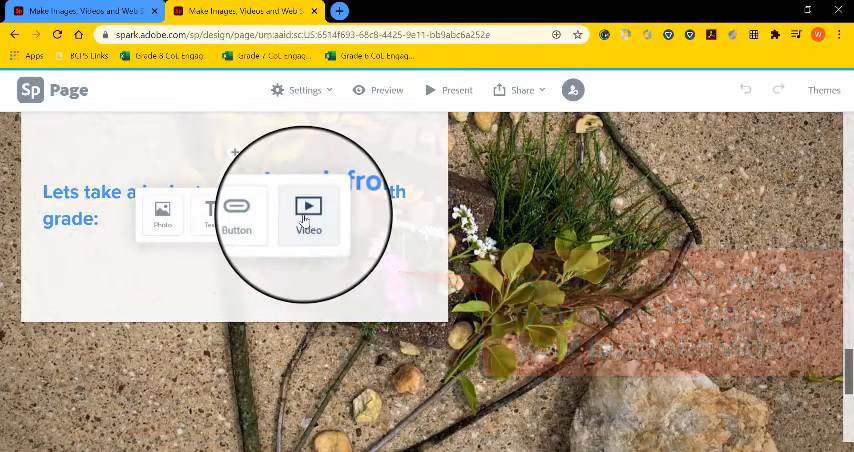
Embed the 6th Grade Artwork video below the heading by pasting its link and saving
{"action": "left_click", "coordinate": [308, 210]}
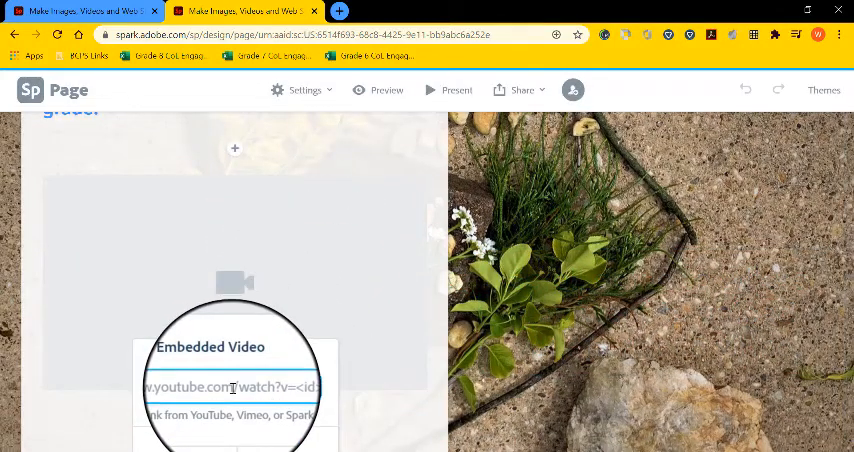
{"action": "right_click", "coordinate": [232, 388]}
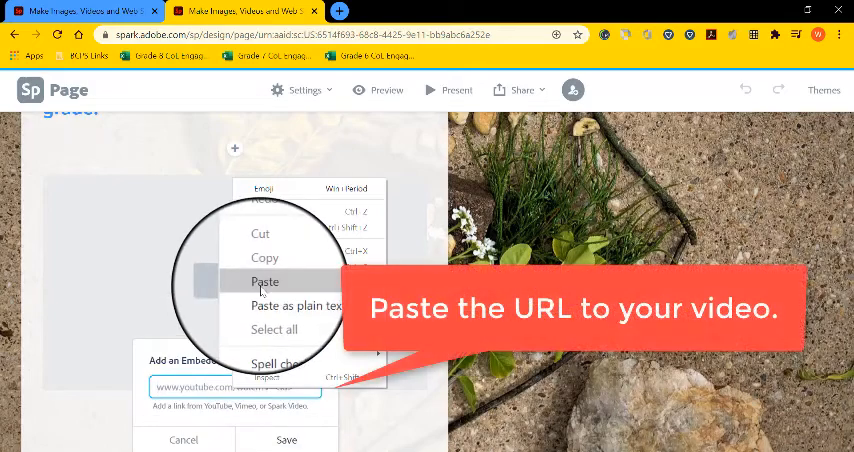
{"action": "left_click", "coordinate": [264, 280]}
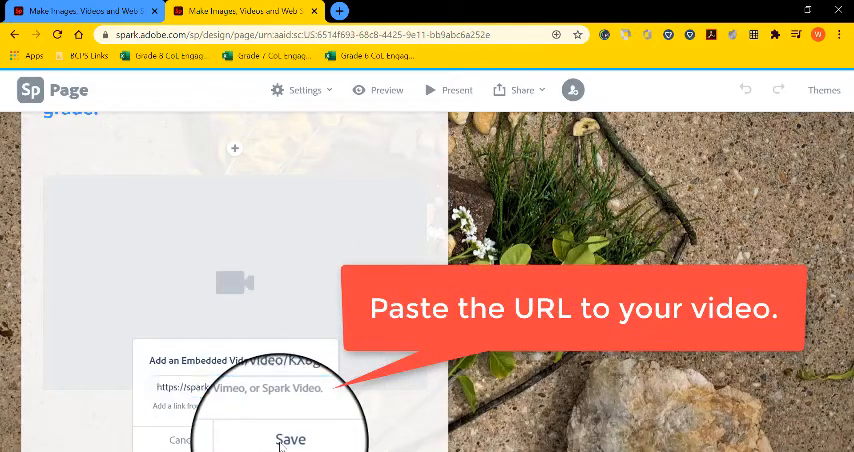
{"action": "left_click", "coordinate": [292, 440]}
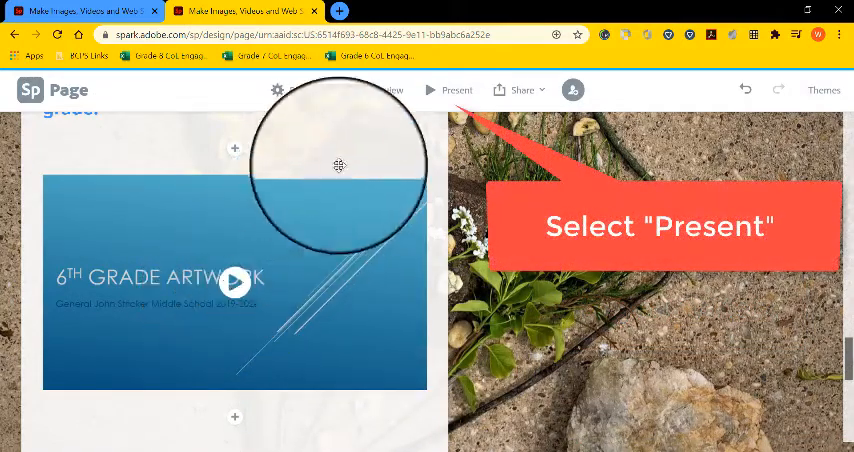
{"action": "left_click", "coordinate": [458, 90]}
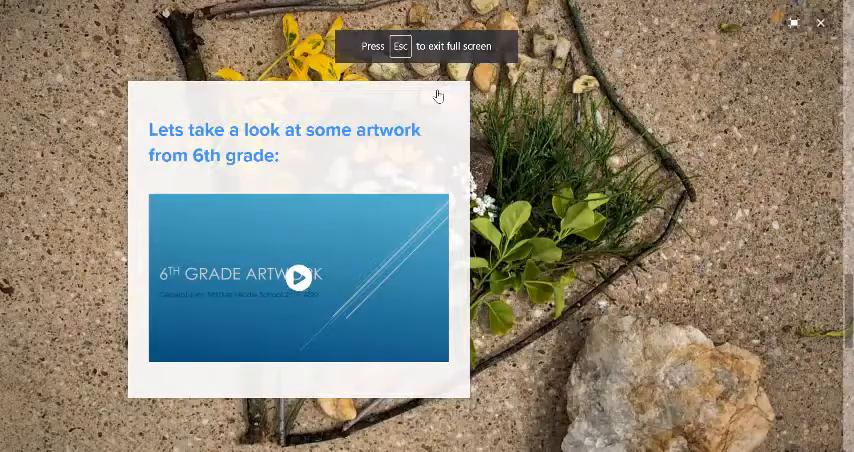
{"action": "left_click", "coordinate": [300, 272]}
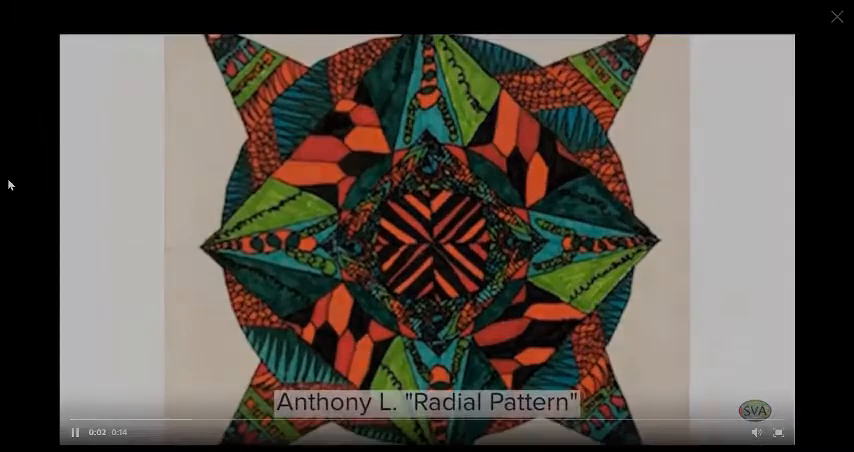
{"action": "left_click", "coordinate": [836, 16]}
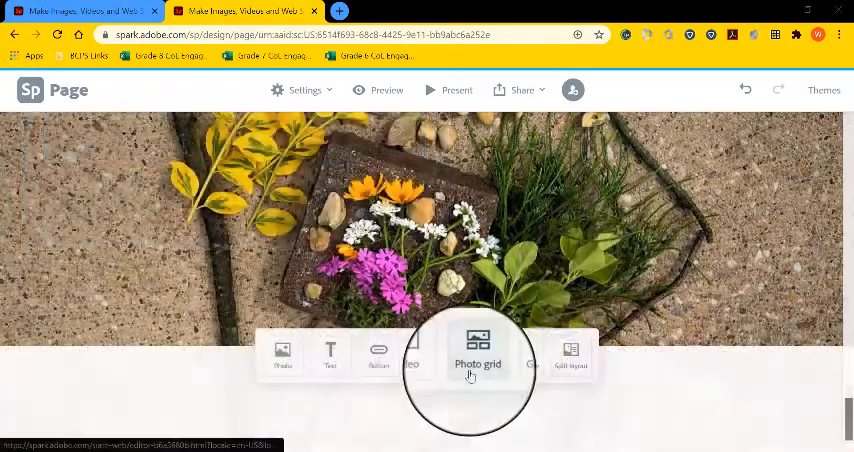
Add a photo grid of two uploaded student drawings and caption it 'Student Artwork, 6th Grade'
{"action": "left_click", "coordinate": [476, 356]}
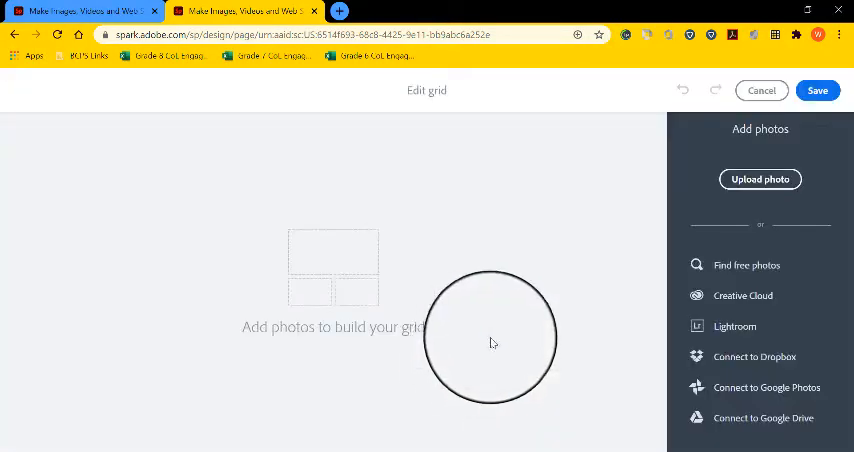
{"action": "left_click", "coordinate": [760, 180]}
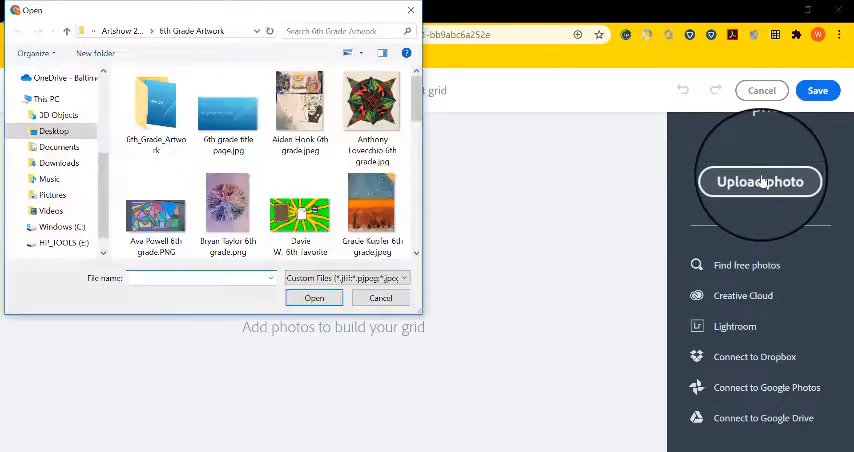
{"action": "mouse_move", "coordinate": [312, 96]}
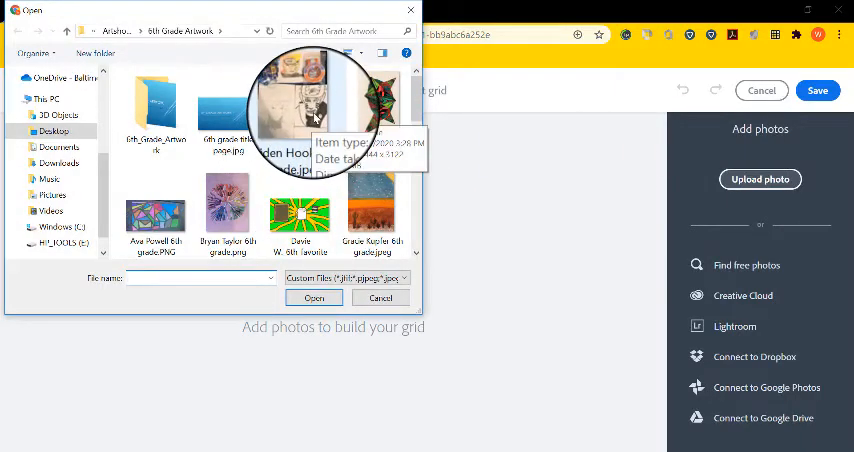
{"action": "left_click", "coordinate": [314, 298]}
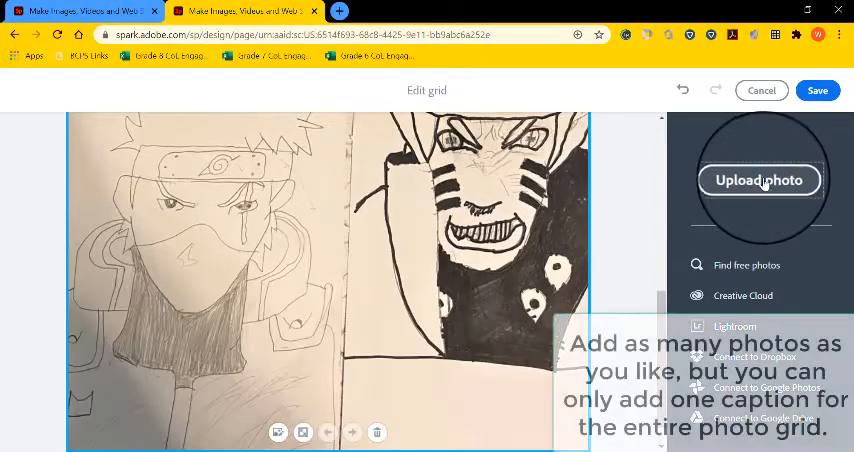
{"action": "left_click", "coordinate": [760, 180]}
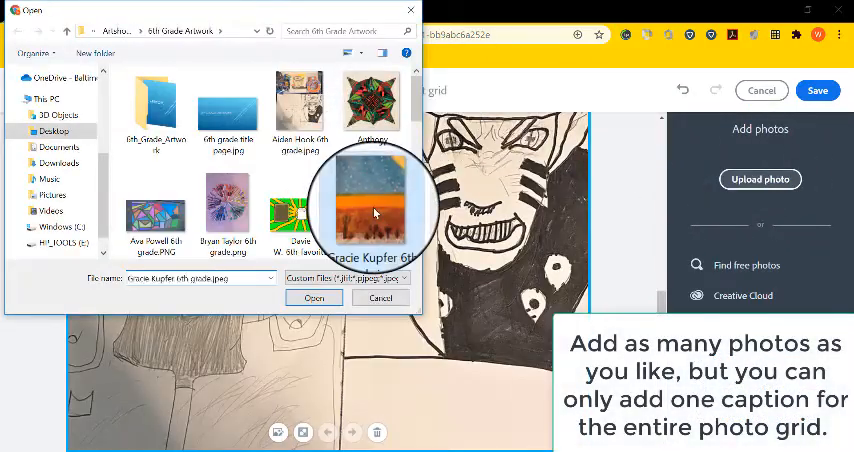
{"action": "left_click", "coordinate": [314, 298]}
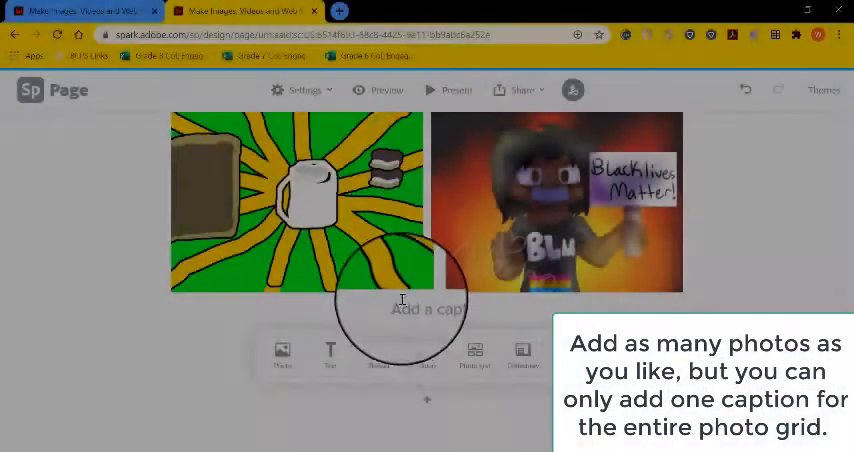
{"action": "left_click", "coordinate": [420, 308]}
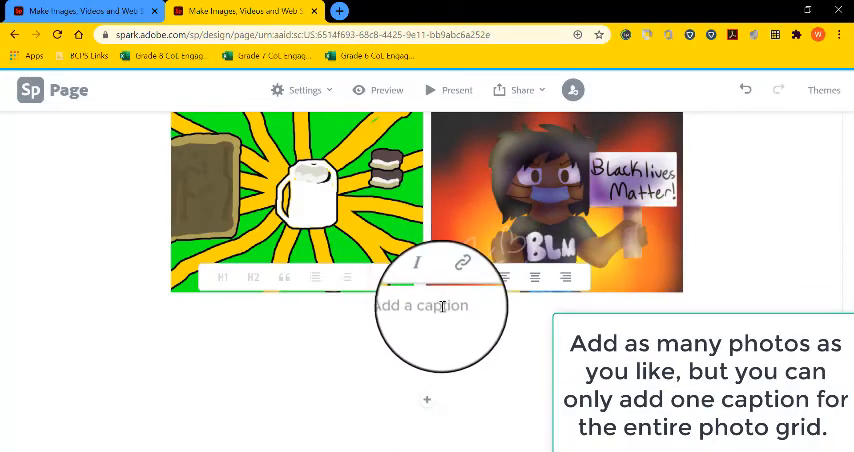
{"action": "type", "text": "Student Artwork, 6th Grade"}
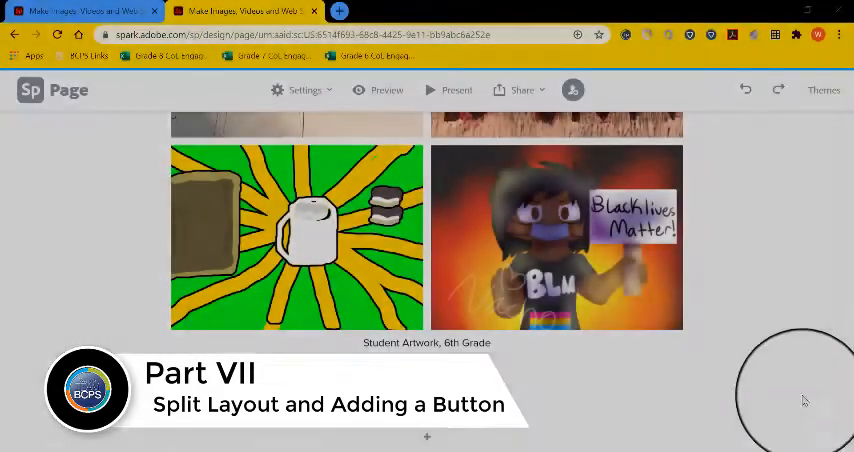
Add a split layout block with the stained-glass painting uploaded on the left
{"action": "left_click", "coordinate": [428, 436]}
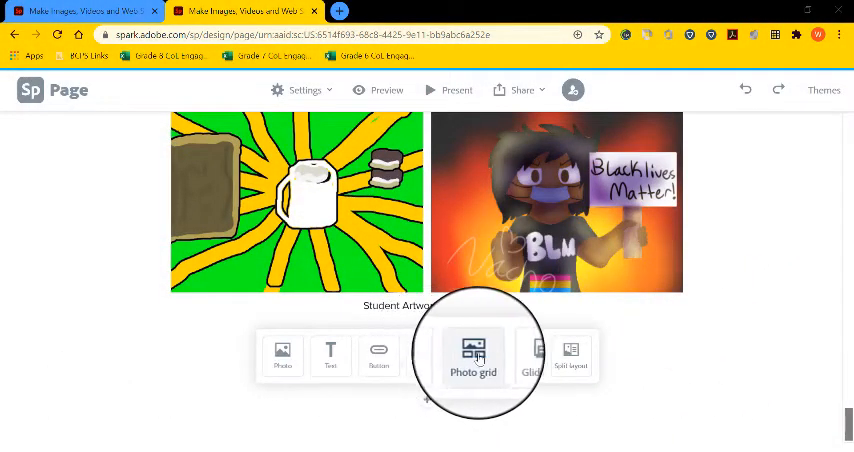
{"action": "left_click", "coordinate": [472, 356]}
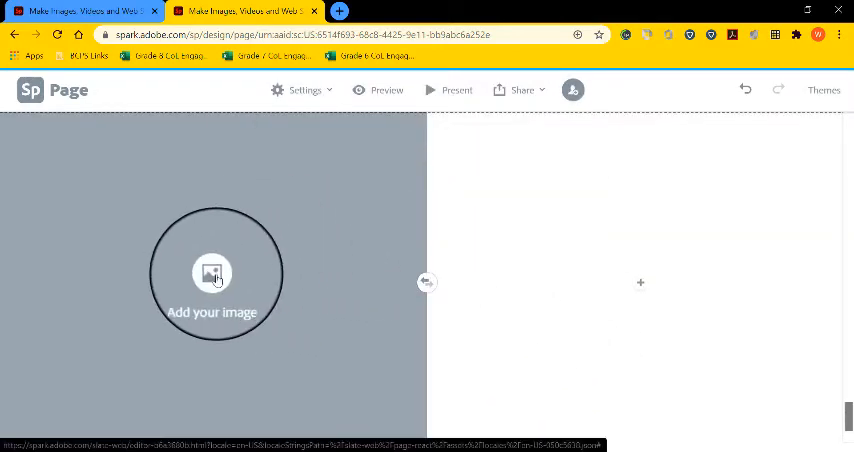
{"action": "left_click", "coordinate": [212, 274]}
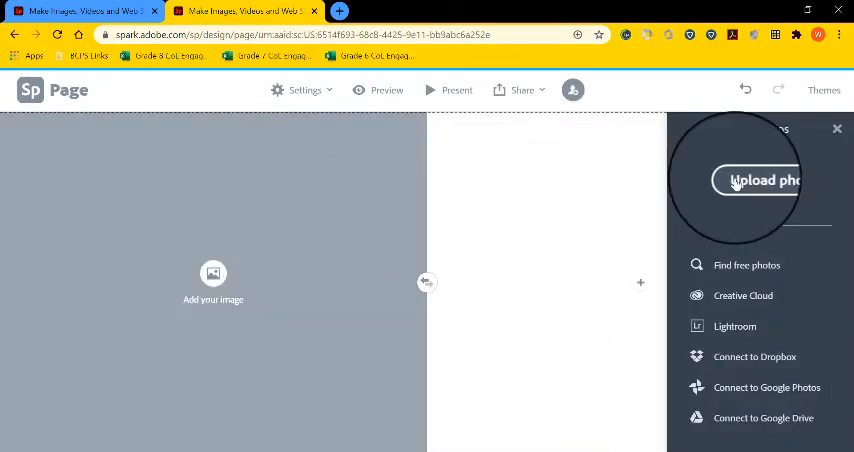
{"action": "left_click", "coordinate": [762, 180]}
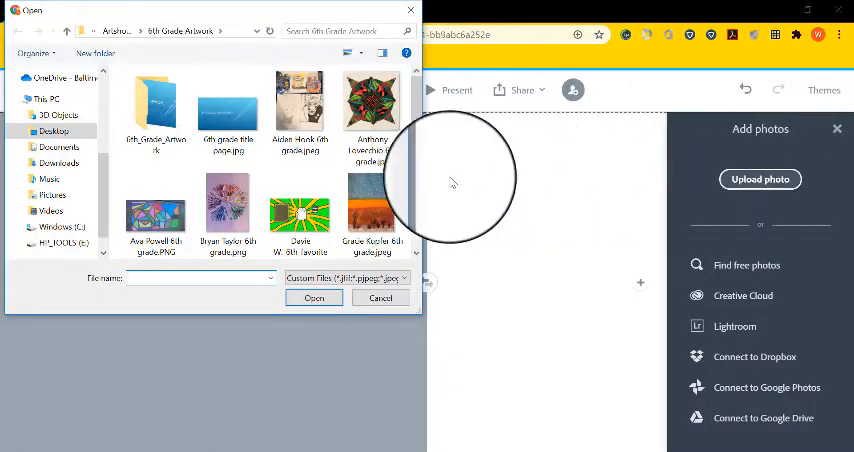
{"action": "scroll", "scroll_direction": "down", "scroll_amount": 3}
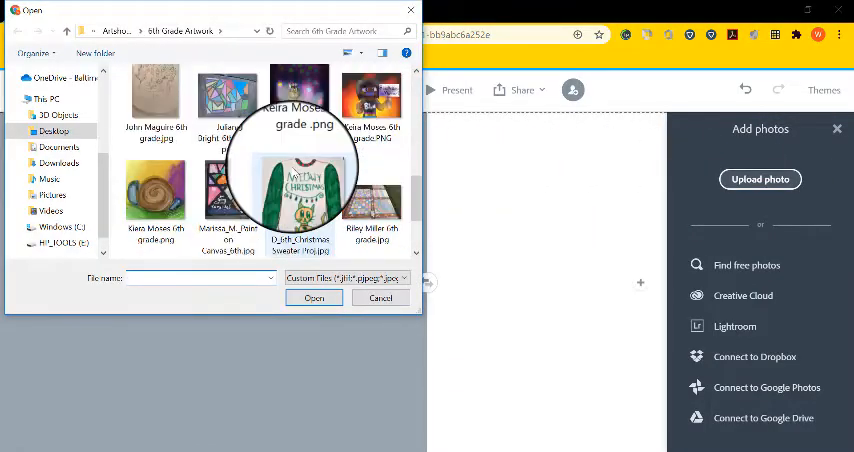
{"action": "left_click", "coordinate": [228, 196]}
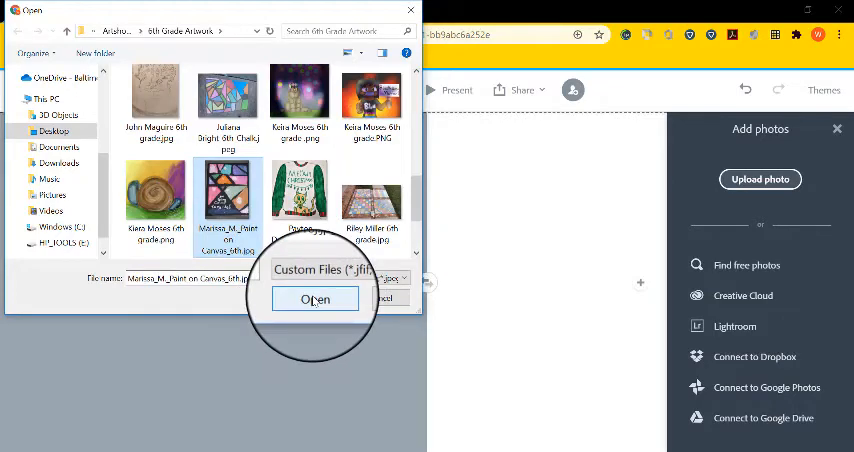
{"action": "left_click", "coordinate": [316, 298]}
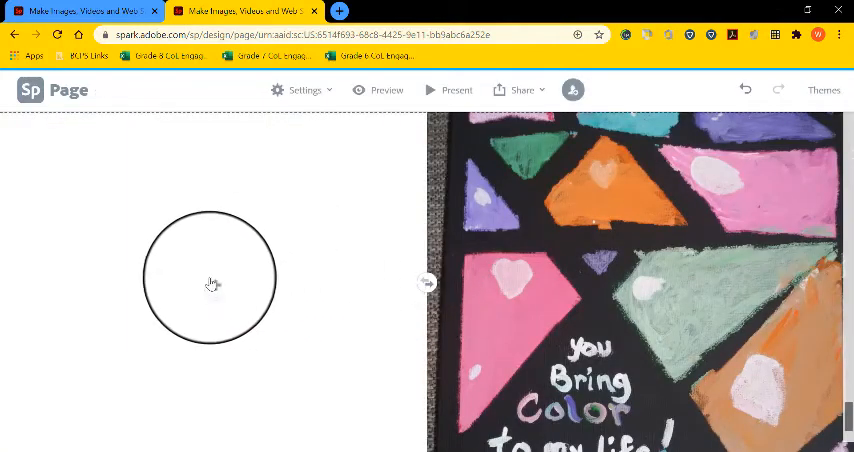
Write 'Thank You for Viewing our Art Show.' in the text half beside the painting
{"action": "left_click", "coordinate": [210, 276]}
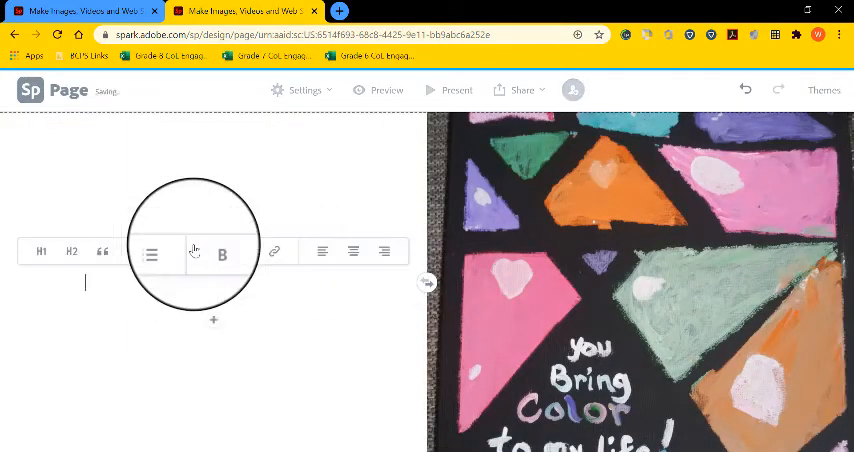
{"action": "type", "text": "Thank You for"}
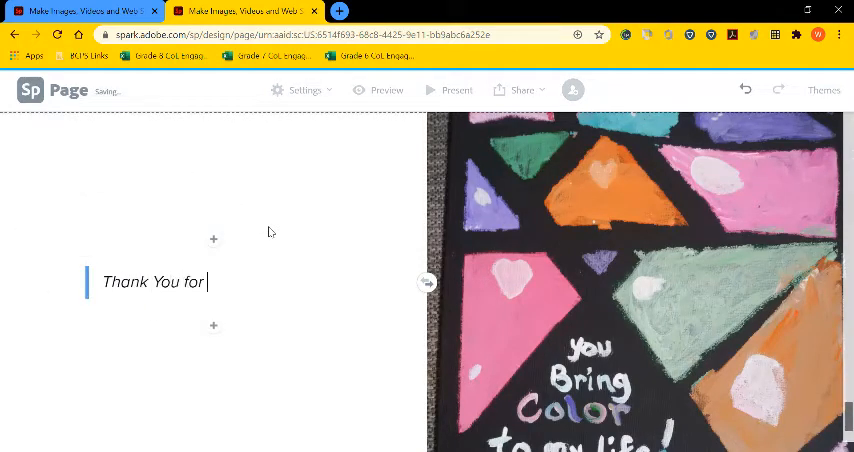
{"action": "type", "text": "Viewing our Art Show"}
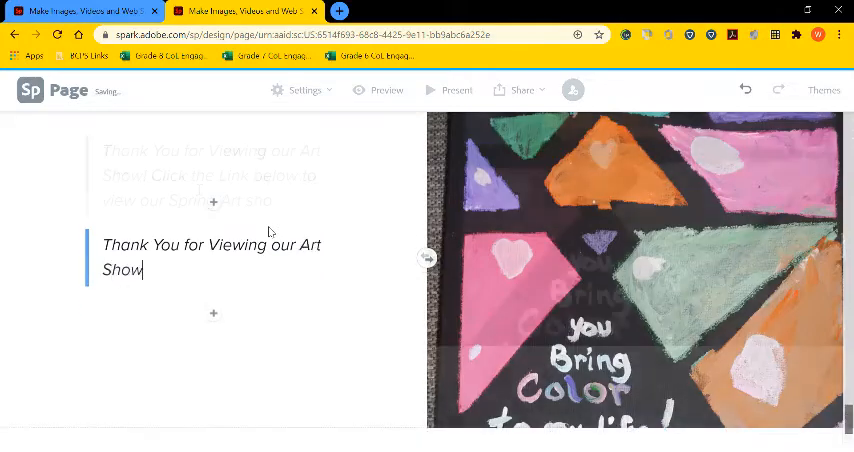
{"action": "scroll", "scroll_direction": "down", "scroll_amount": 3}
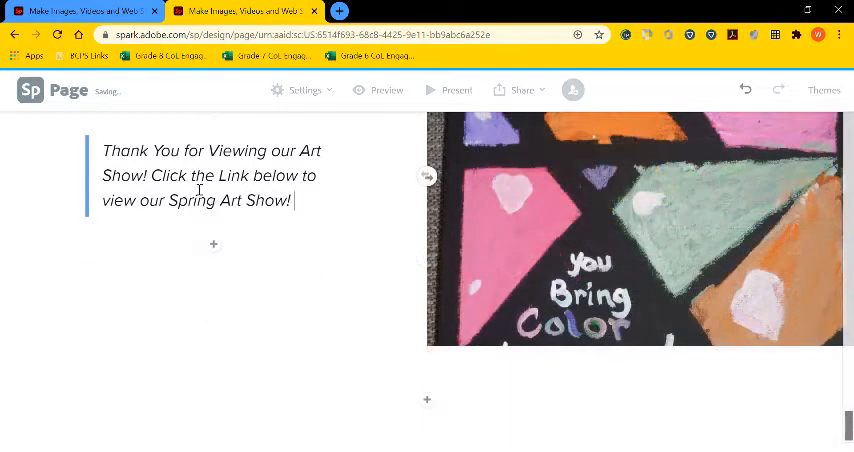
{"action": "key", "text": "Backspace"}
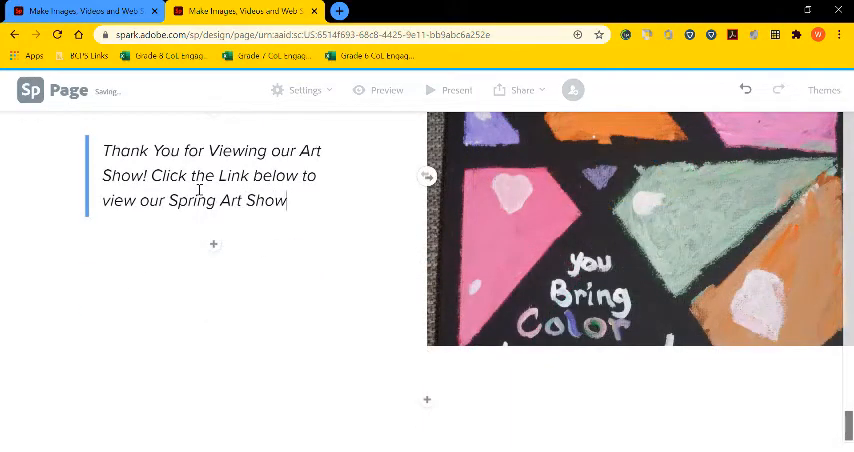
{"action": "type", "text": "."}
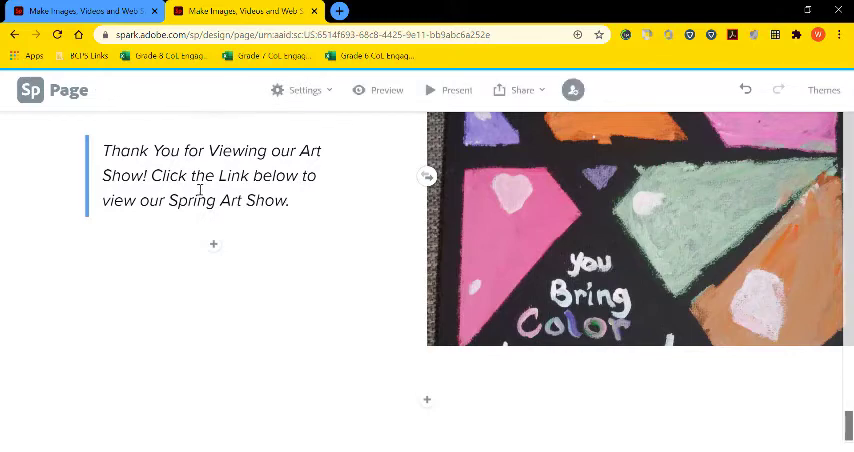
Add a centred 'Spring Art Show' button linked to the pasted Spark page URL and save it
{"action": "left_click", "coordinate": [212, 244]}
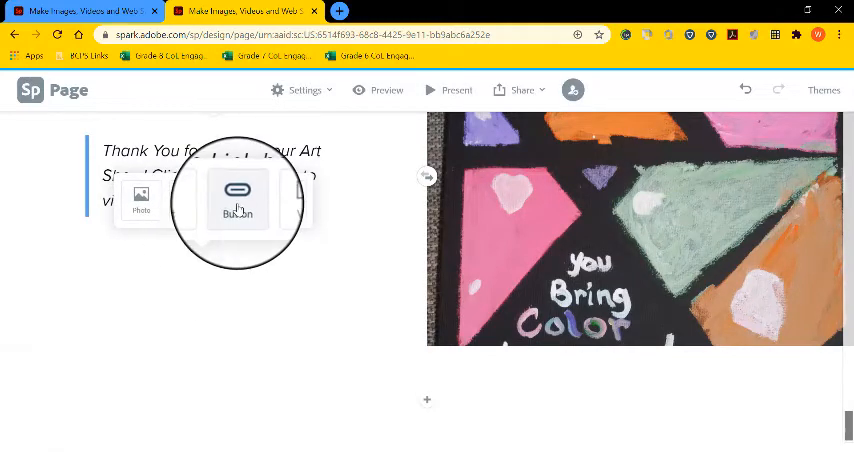
{"action": "left_click", "coordinate": [238, 196]}
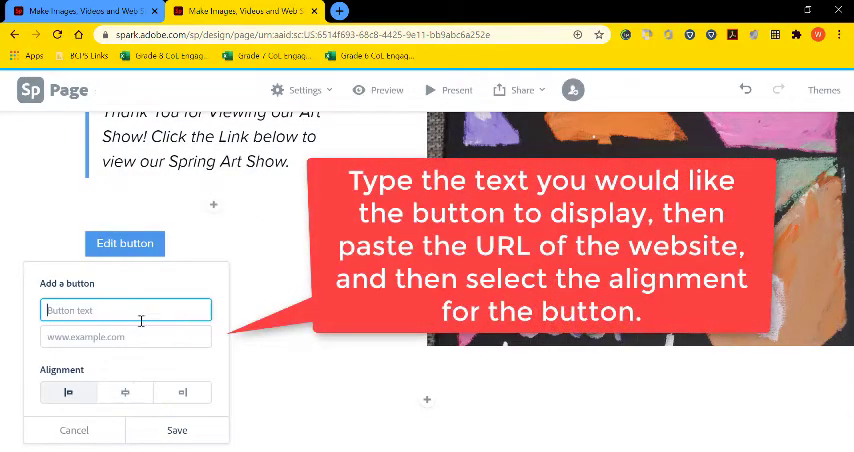
{"action": "type", "text": "Spring A"}
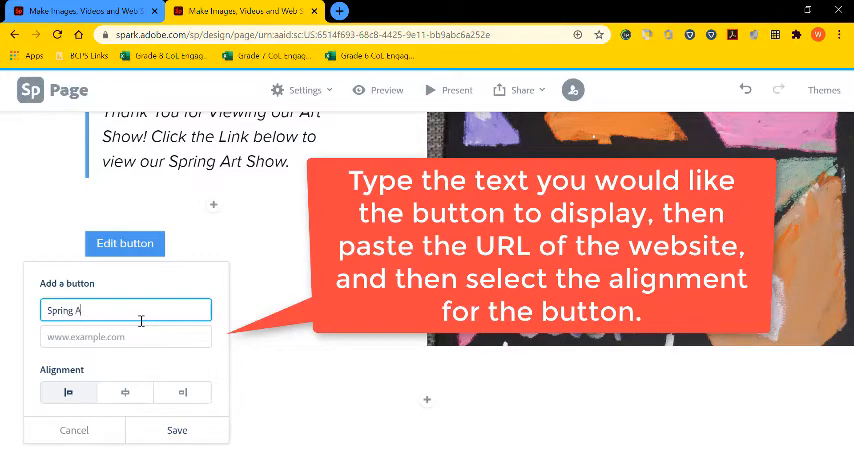
{"action": "type", "text": "rt Show"}
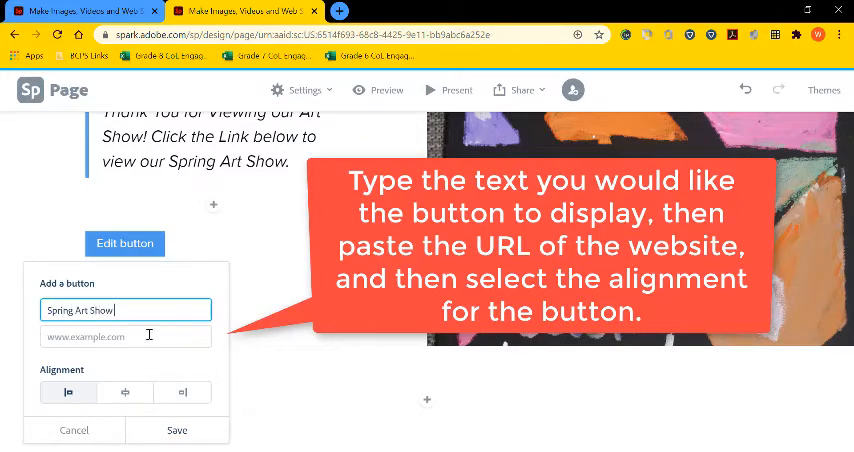
{"action": "right_click", "coordinate": [124, 336]}
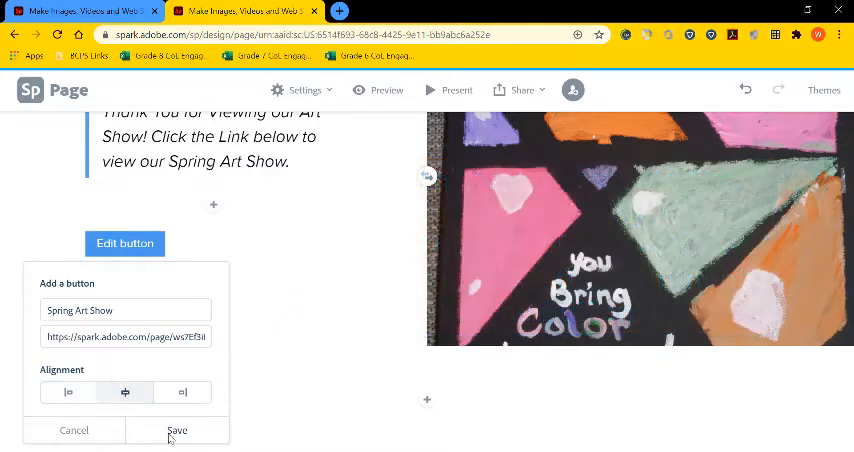
{"action": "left_click", "coordinate": [176, 430]}
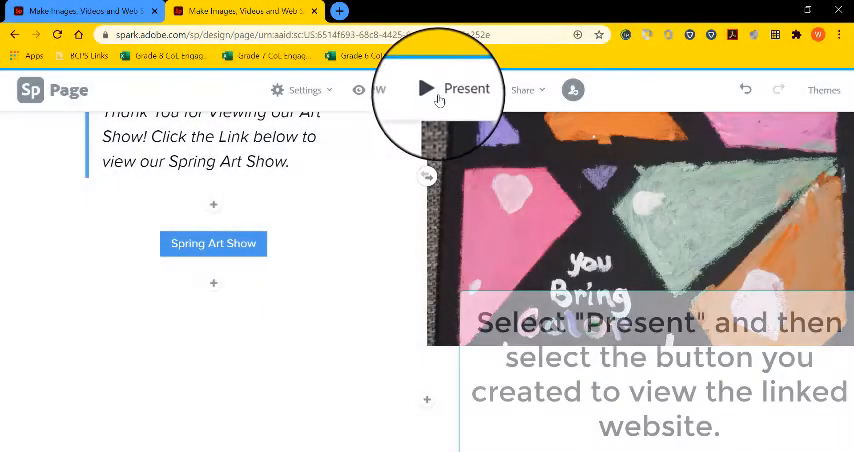
{"action": "left_click", "coordinate": [460, 88]}
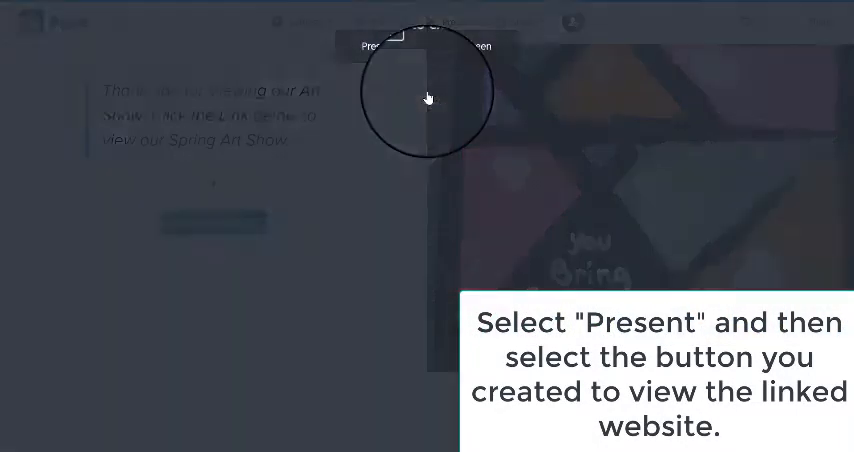
{"action": "left_click", "coordinate": [384, 46]}
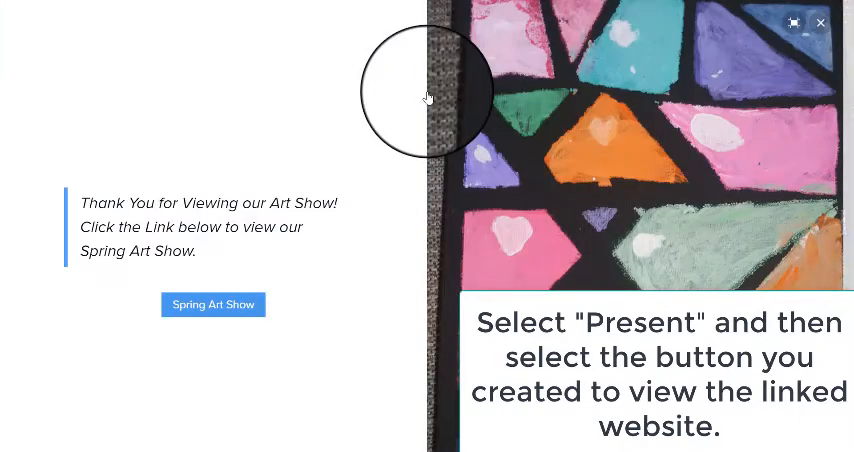
{"action": "mouse_move", "coordinate": [266, 276]}
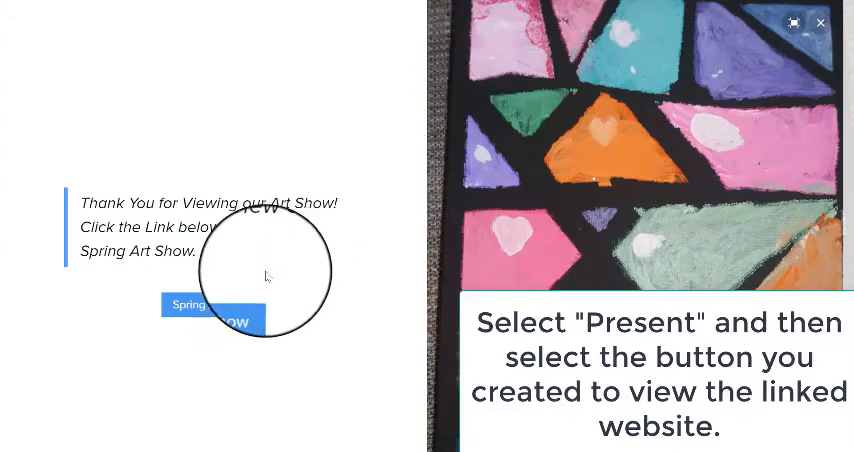
{"action": "left_click", "coordinate": [212, 312]}
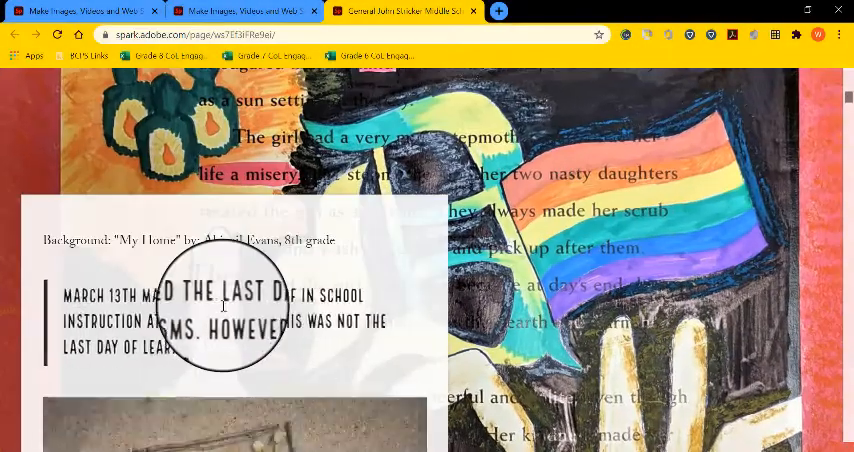
{"action": "scroll", "scroll_direction": "down", "scroll_amount": 3}
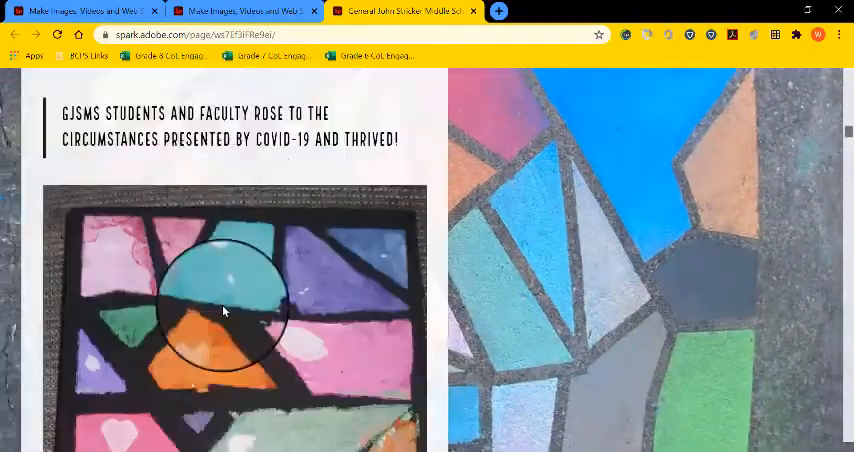
{"action": "scroll", "scroll_direction": "down", "scroll_amount": 3}
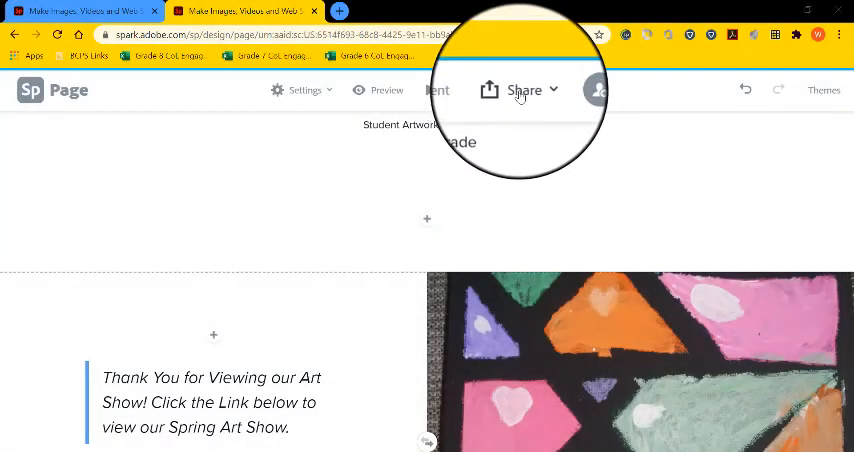
Publish the DIY Art Show page via a share link and copy its web address
{"action": "left_click", "coordinate": [524, 90]}
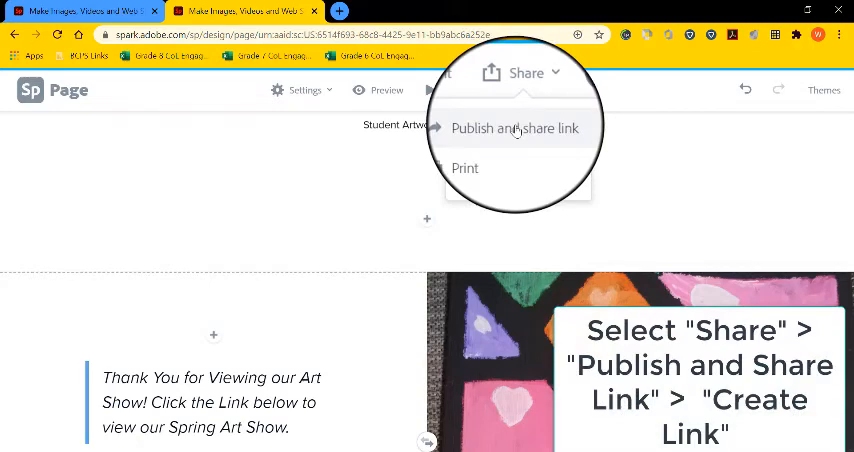
{"action": "left_click", "coordinate": [514, 128]}
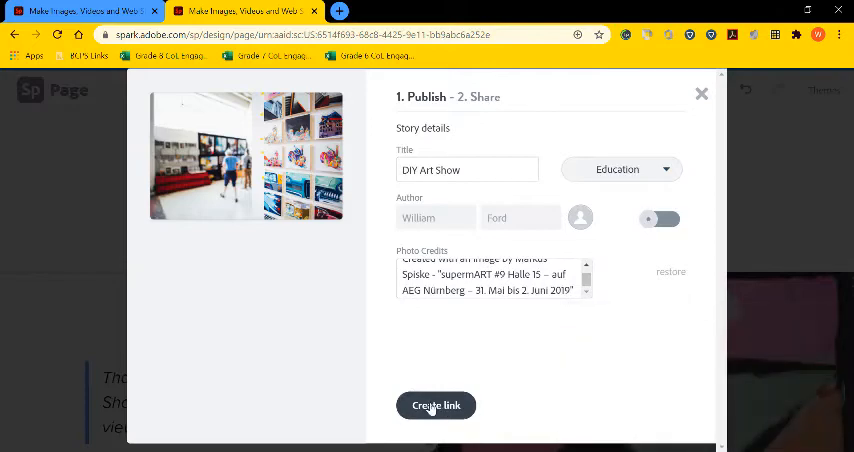
{"action": "left_click", "coordinate": [436, 404]}
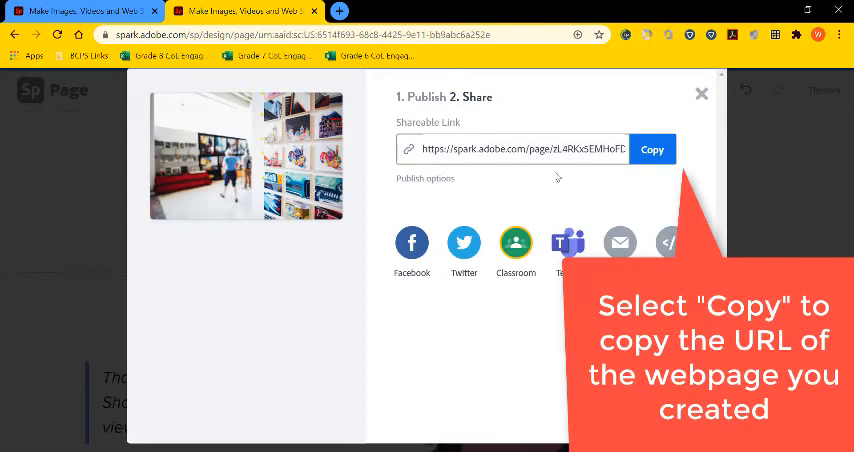
{"action": "left_click", "coordinate": [652, 148]}
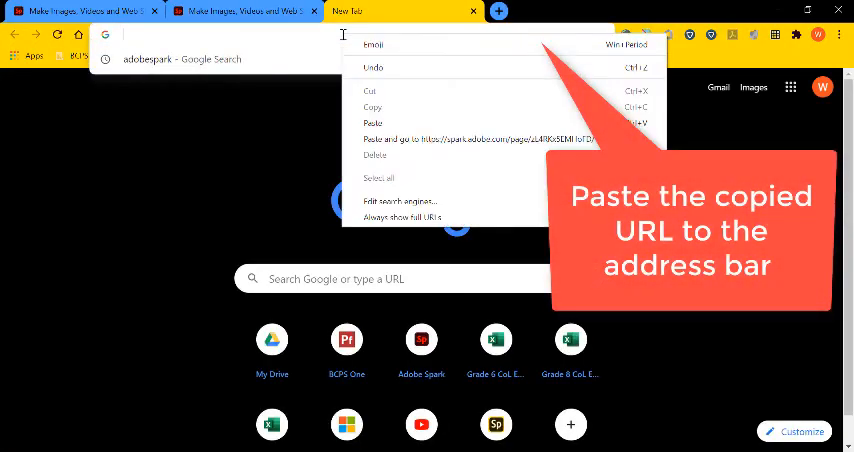
Load the published DIY Art Show page from the pasted address and scroll through it
{"action": "left_click", "coordinate": [372, 128]}
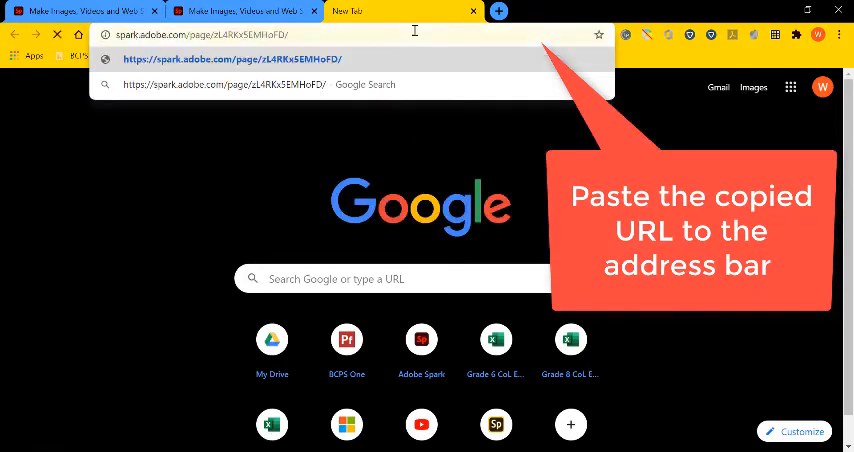
{"action": "key", "text": "Return"}
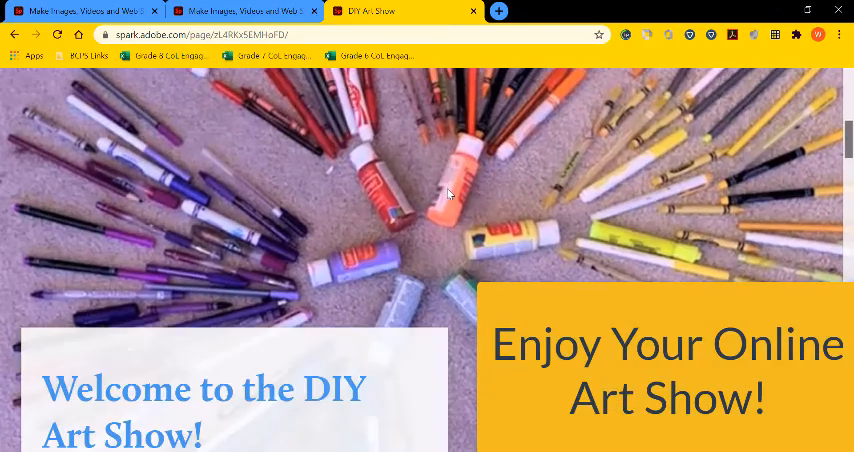
{"action": "scroll", "scroll_direction": "down", "scroll_amount": 3}
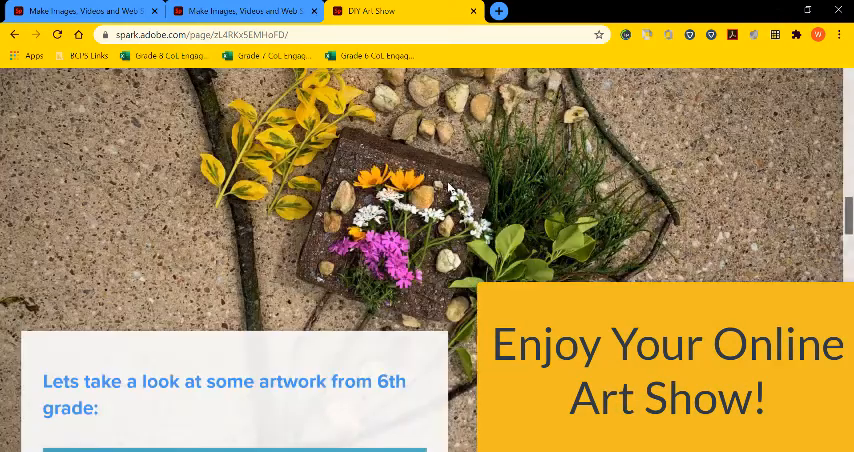